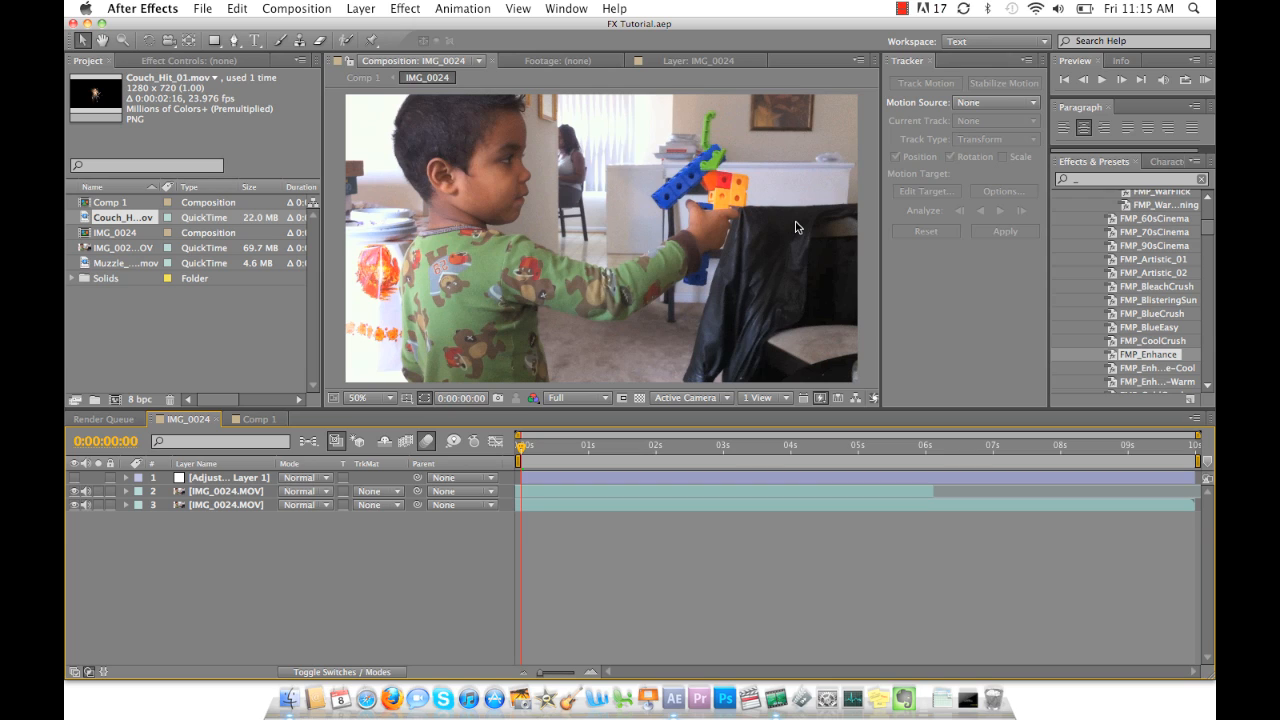
{"action": "mouse_move", "coordinate": [784, 240]}
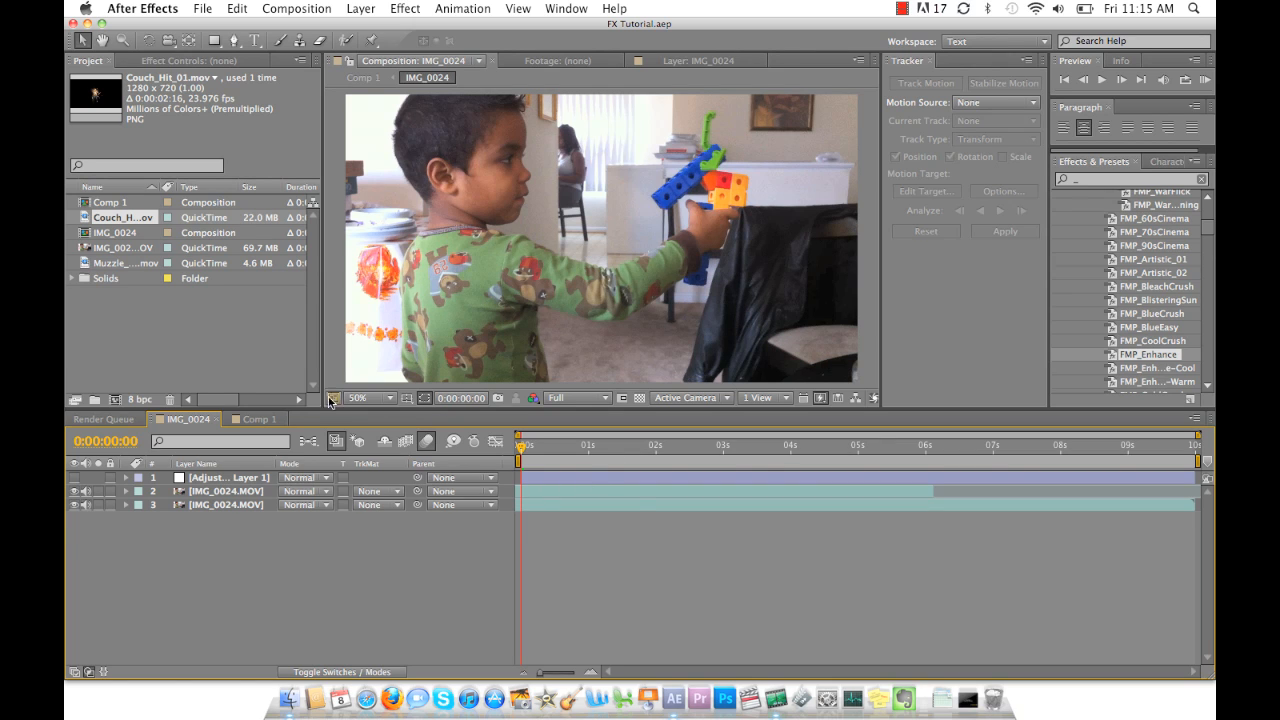
Preview the finished Comp 1 composite around seven seconds, then return to the IMG_0024 composition.
{"action": "left_click", "coordinate": [258, 420]}
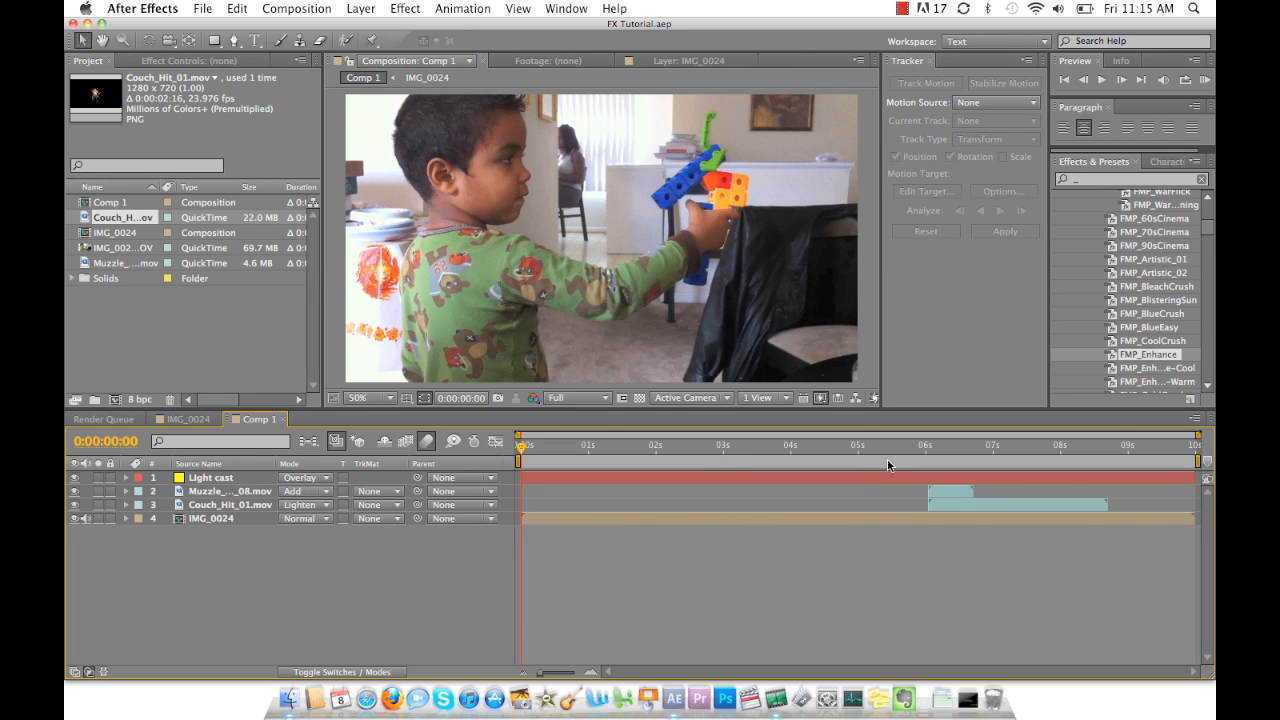
{"action": "left_click", "coordinate": [908, 448]}
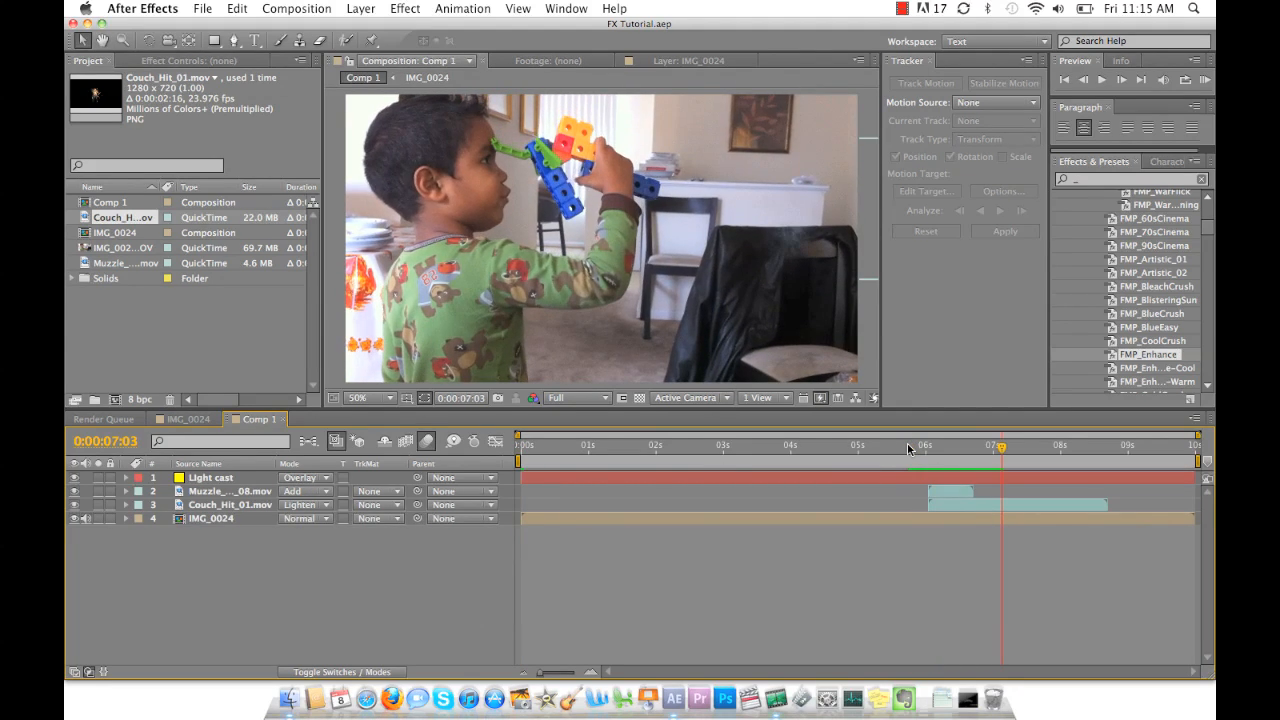
{"action": "left_click_drag", "start_coordinate": [998, 444], "coordinate": [908, 444]}
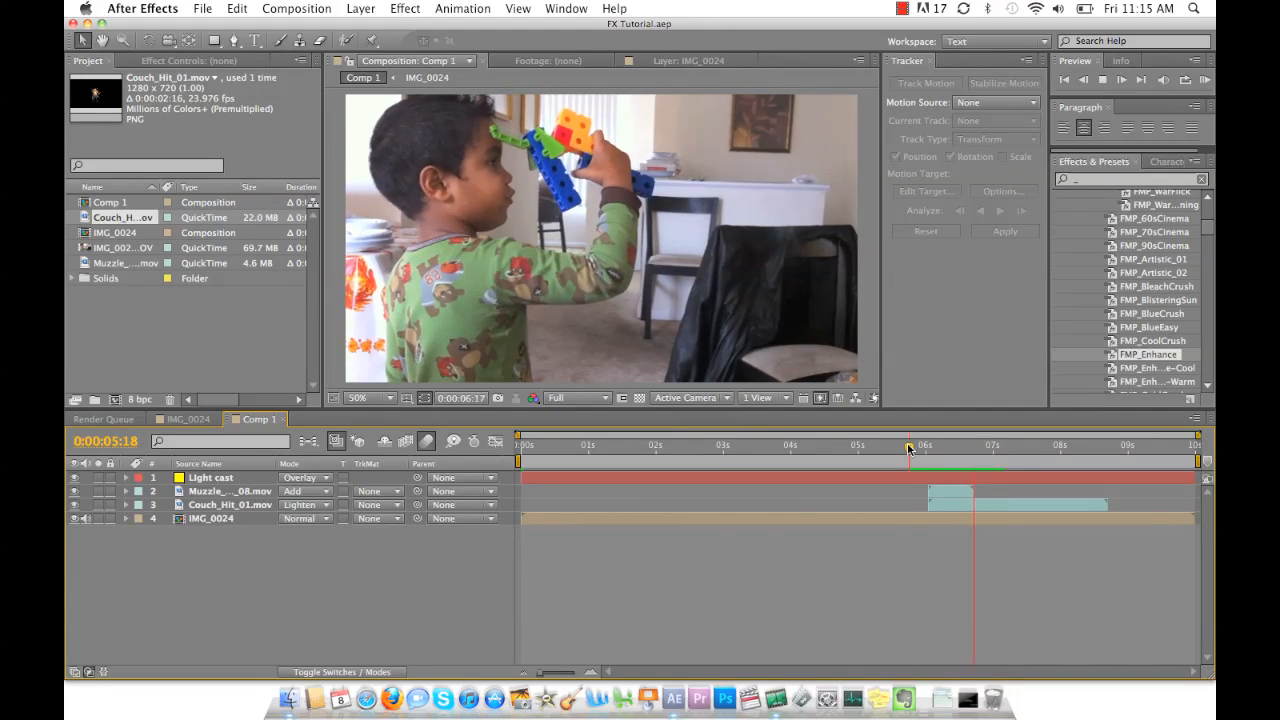
{"action": "left_click", "coordinate": [992, 444]}
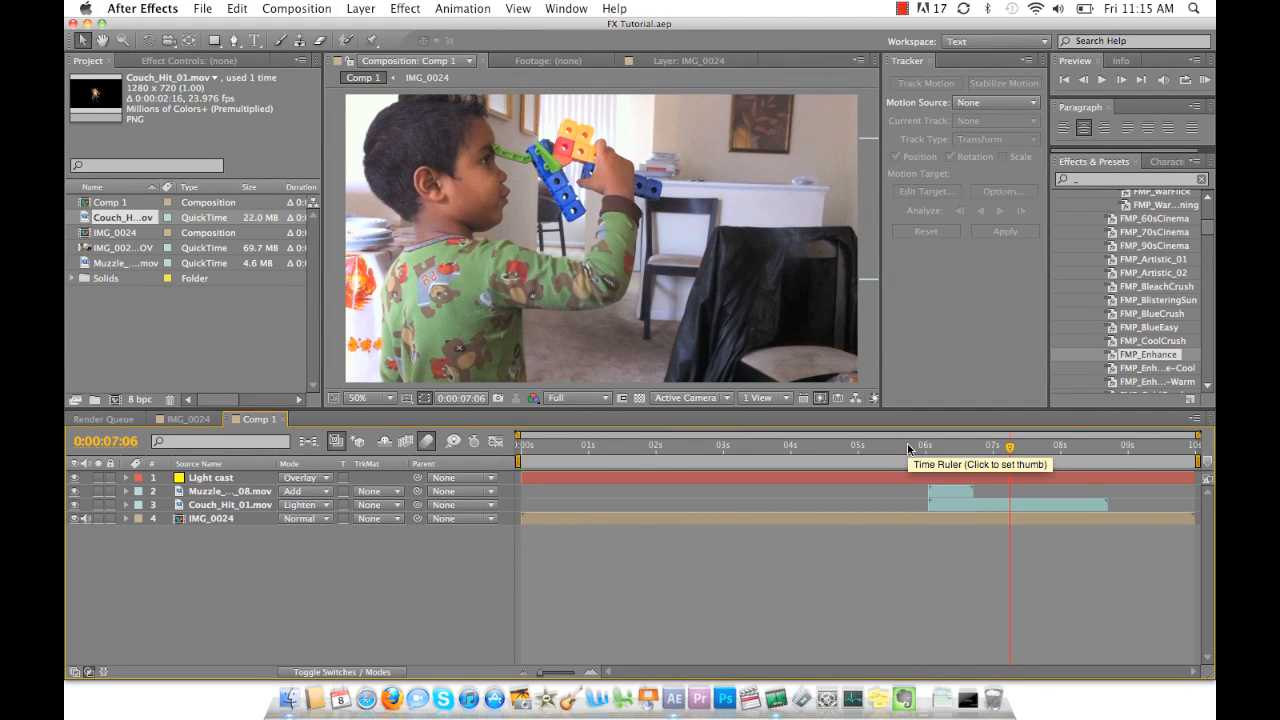
{"action": "left_click", "coordinate": [184, 420]}
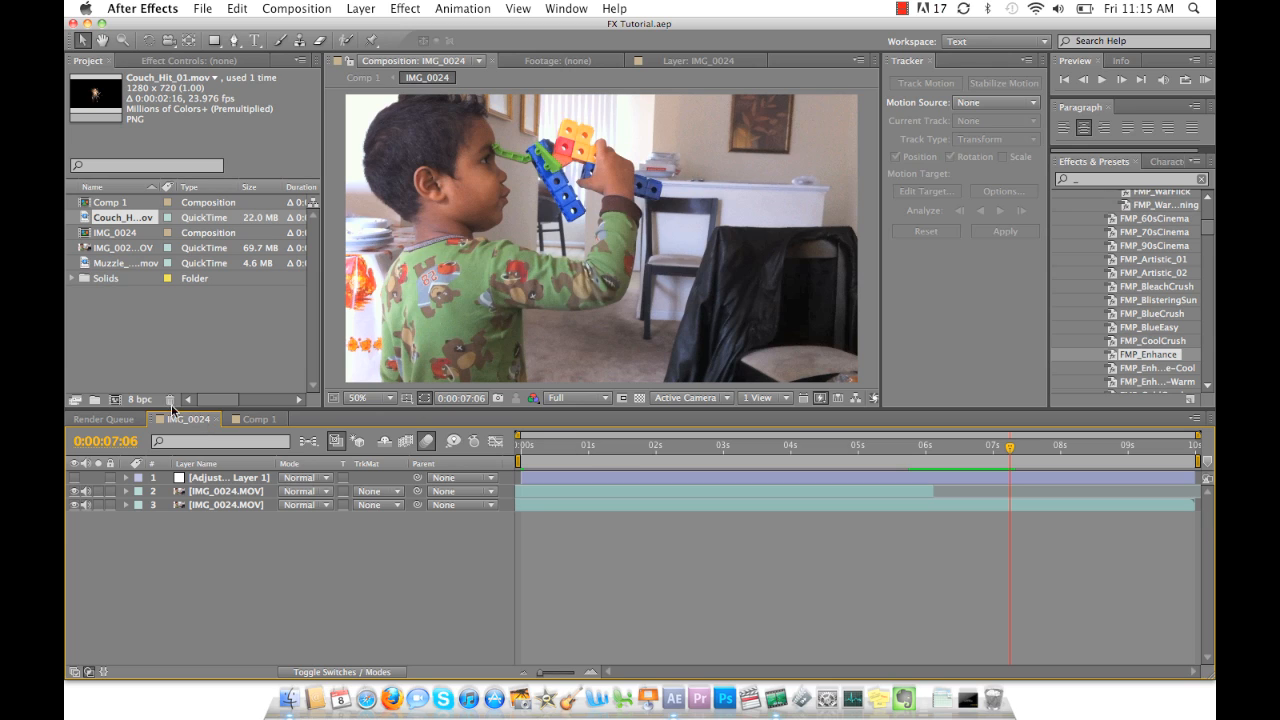
{"action": "mouse_move", "coordinate": [112, 400]}
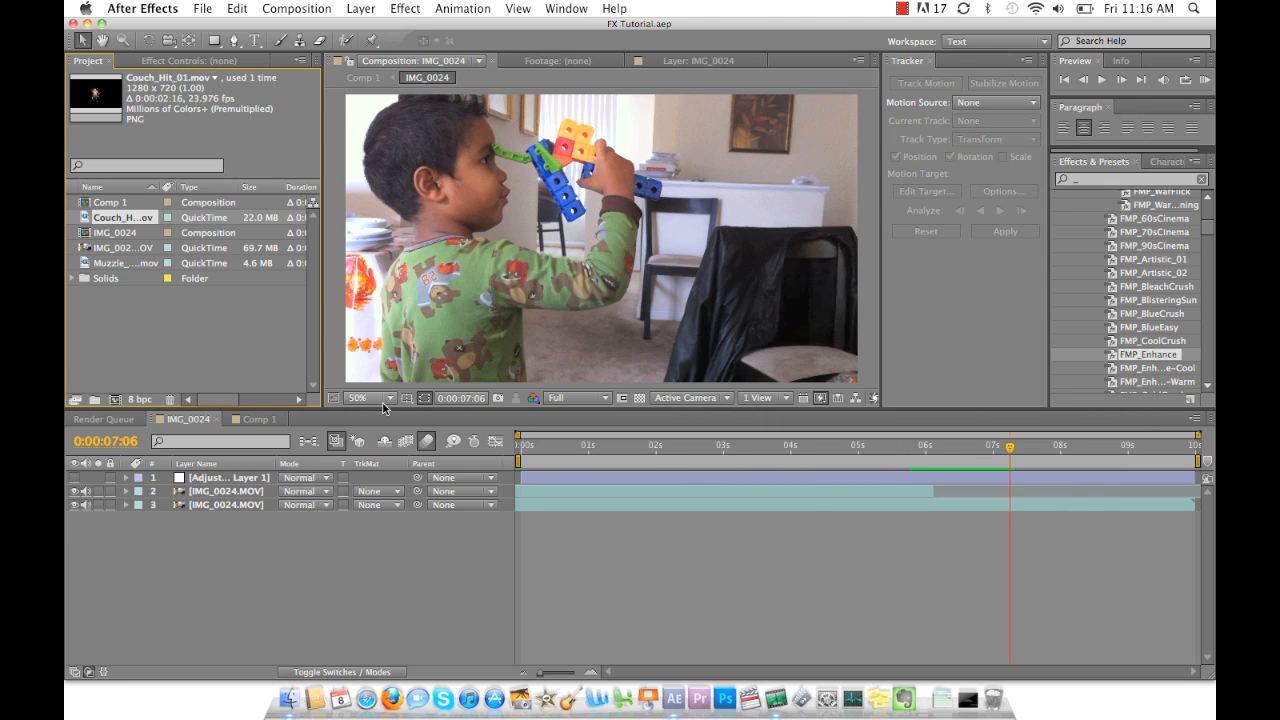
Scrub the IMG_0024 footage near six seconds to find the blaster firing moment.
{"action": "left_click", "coordinate": [224, 492]}
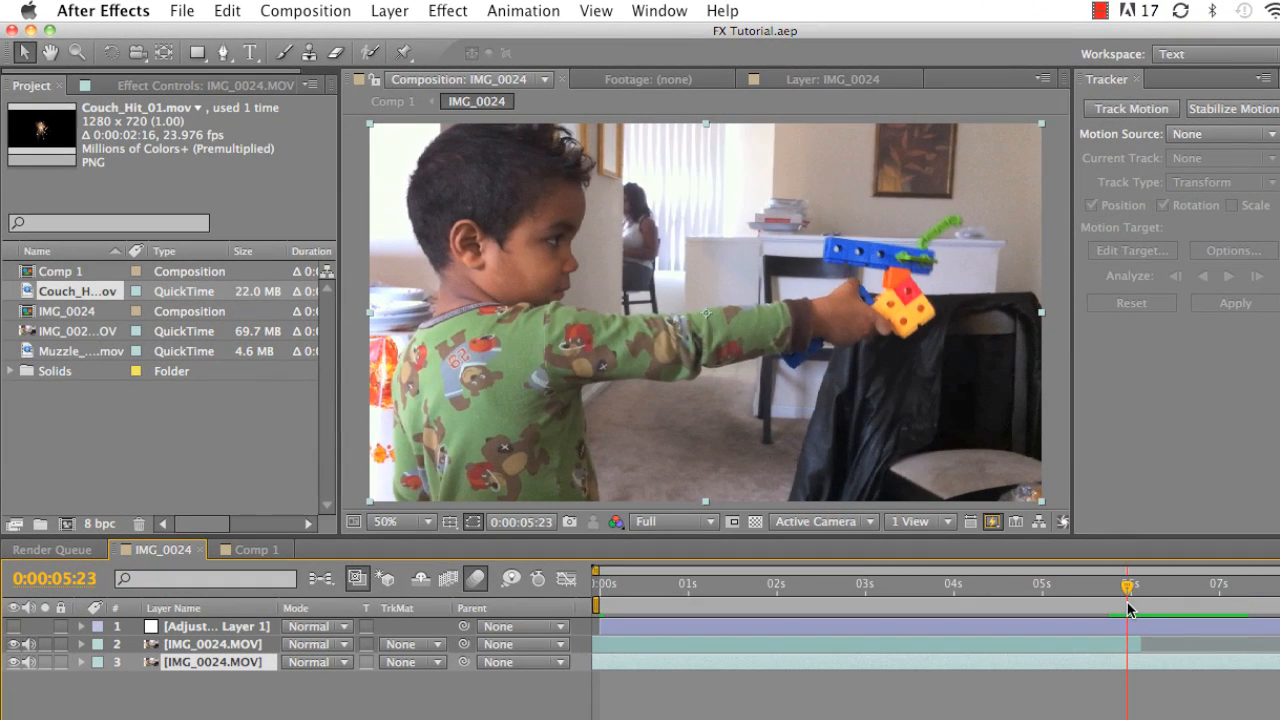
{"action": "left_click_drag", "start_coordinate": [1130, 584], "coordinate": [1140, 584]}
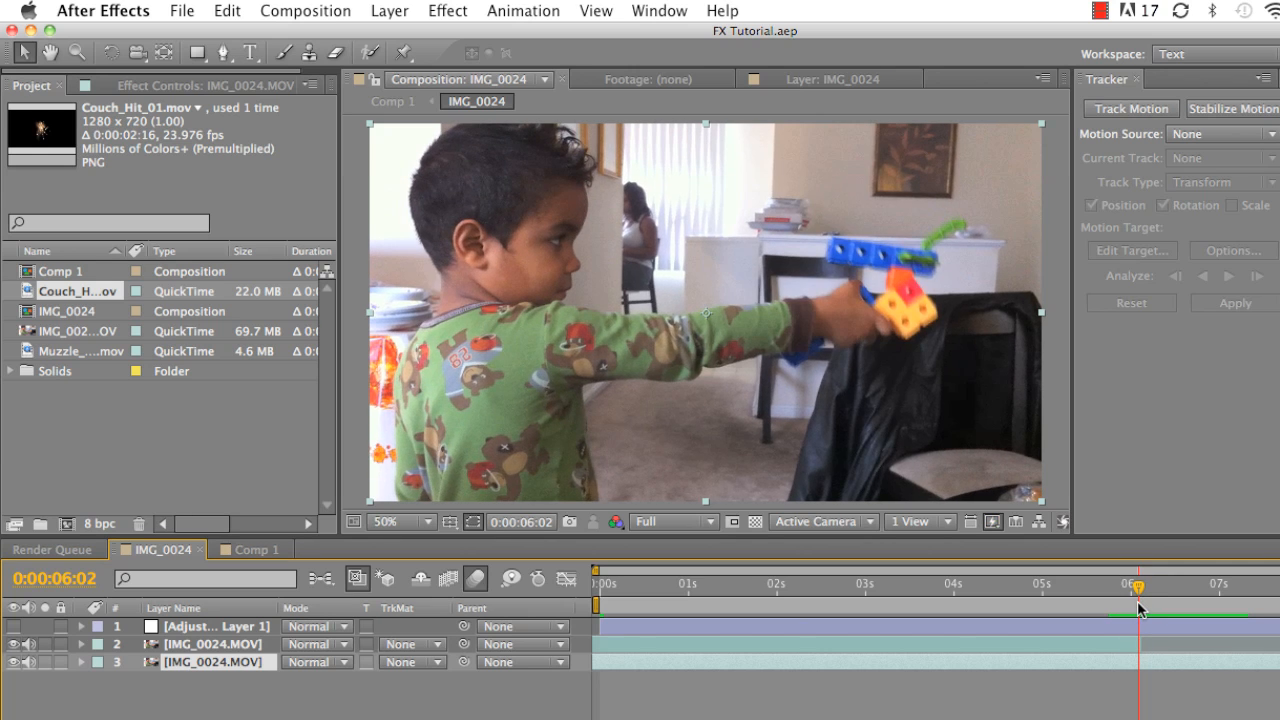
{"action": "mouse_move", "coordinate": [1140, 612]}
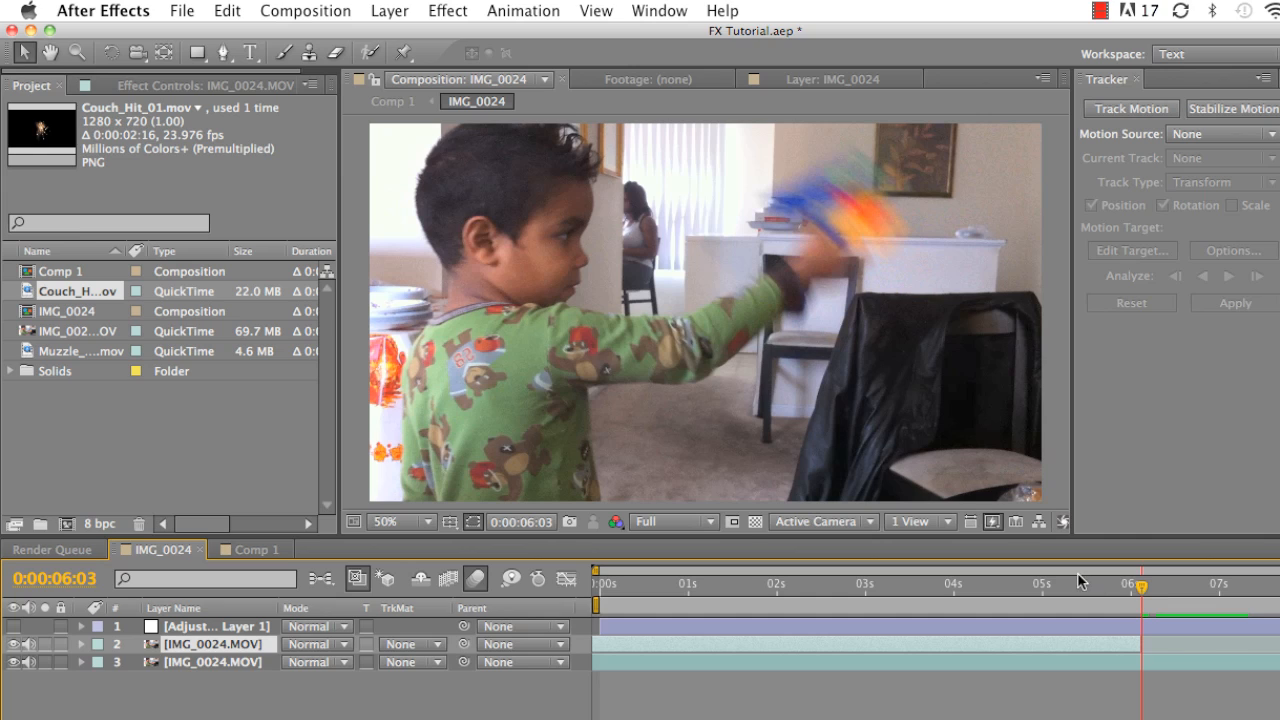
{"action": "mouse_move", "coordinate": [1132, 606]}
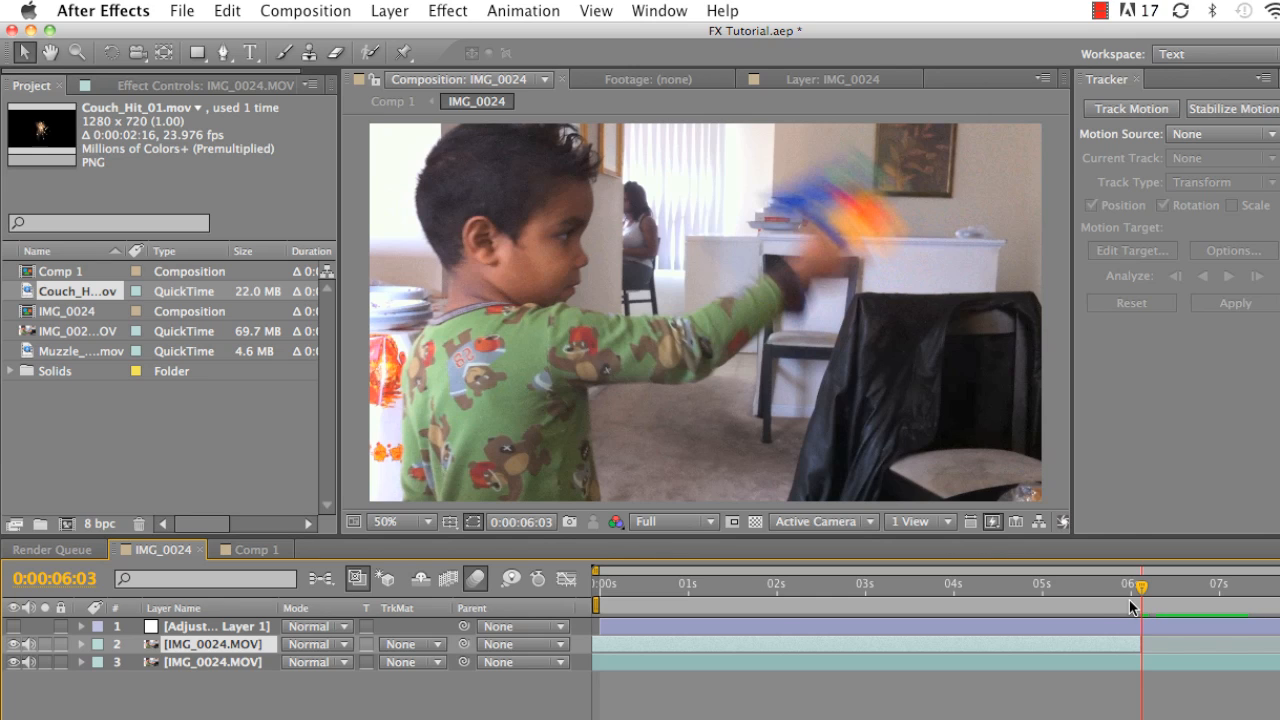
{"action": "left_click_drag", "start_coordinate": [1140, 584], "coordinate": [1104, 584]}
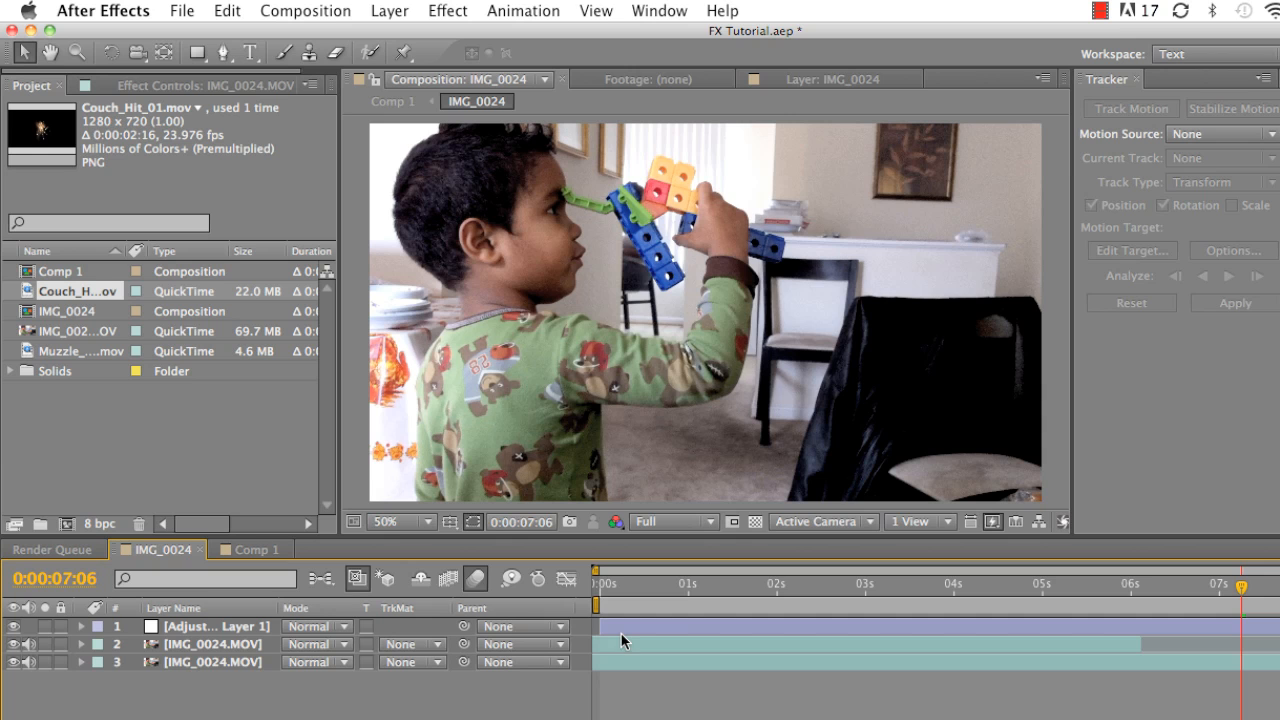
Search Effects & Presets for 'Enhan' to list the Enhance presets, then bring up Comp 1.
{"action": "left_click", "coordinate": [208, 626]}
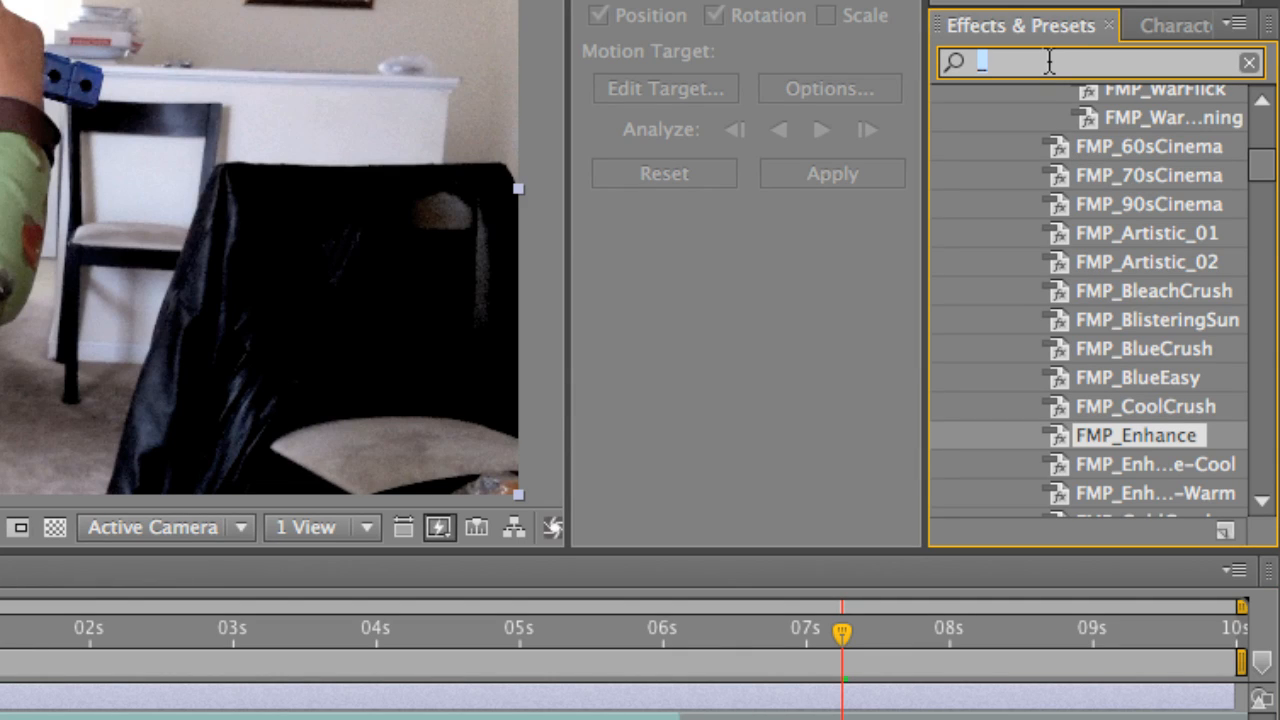
{"action": "type", "text": "Enhan"}
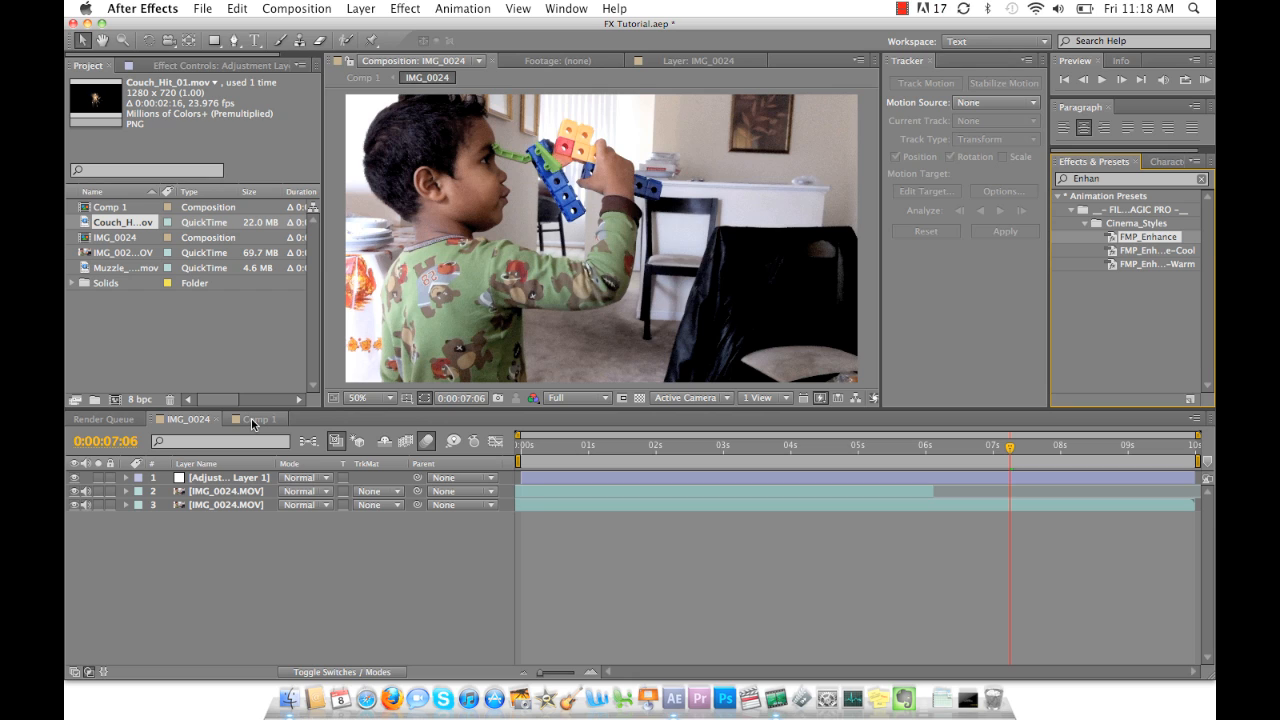
{"action": "left_click", "coordinate": [256, 420]}
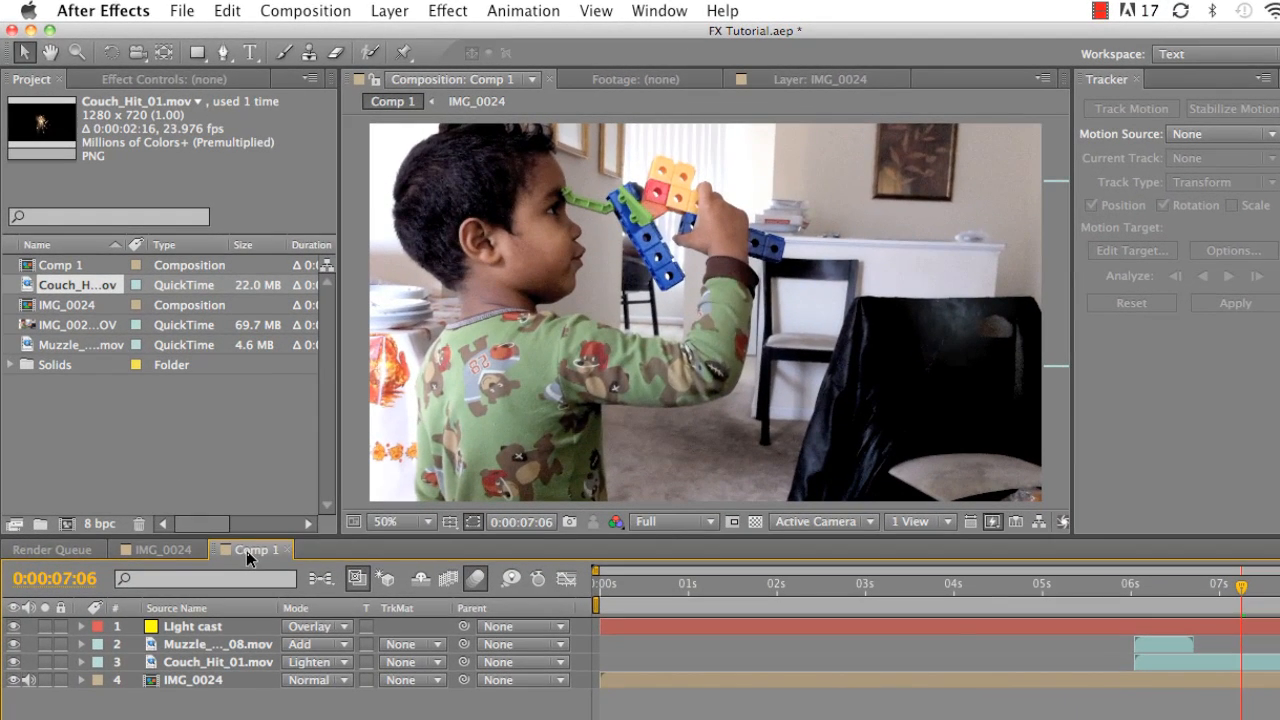
Park Comp 1 at the 6:01 muzzle-flash frame and select the muzzle flash layer.
{"action": "left_click", "coordinate": [1132, 596]}
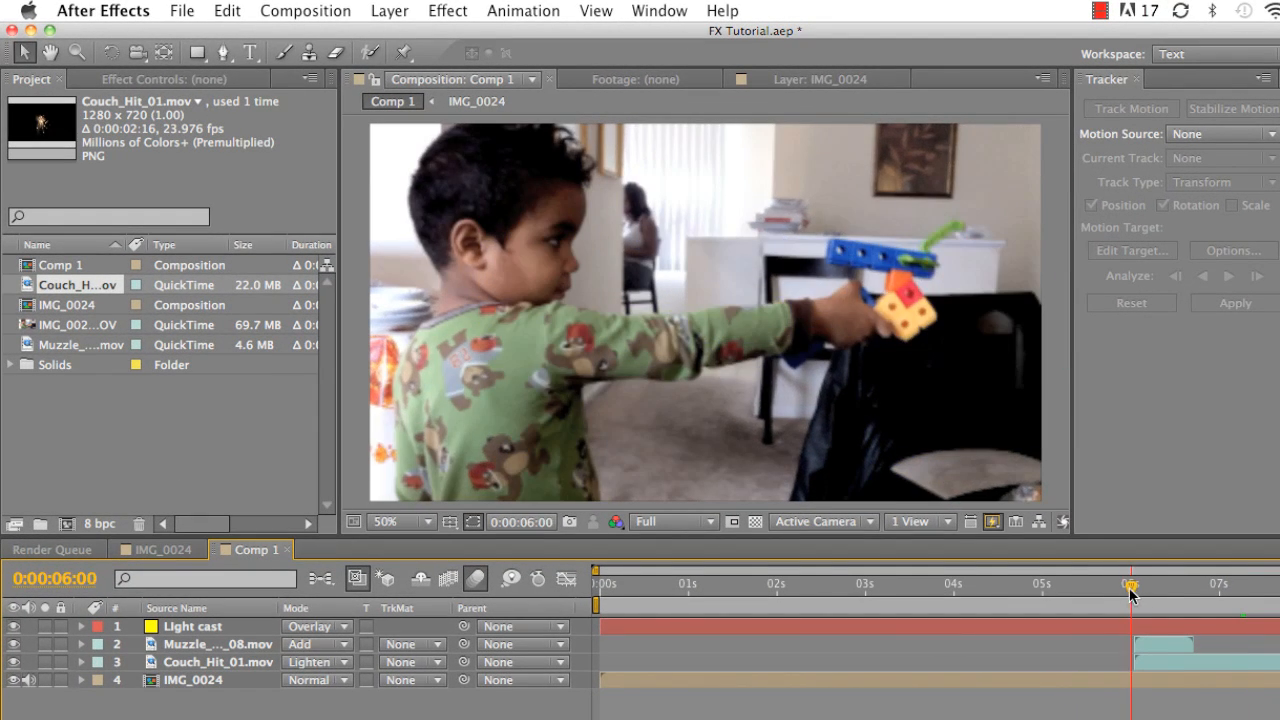
{"action": "left_click_drag", "start_coordinate": [1132, 584], "coordinate": [1122, 584]}
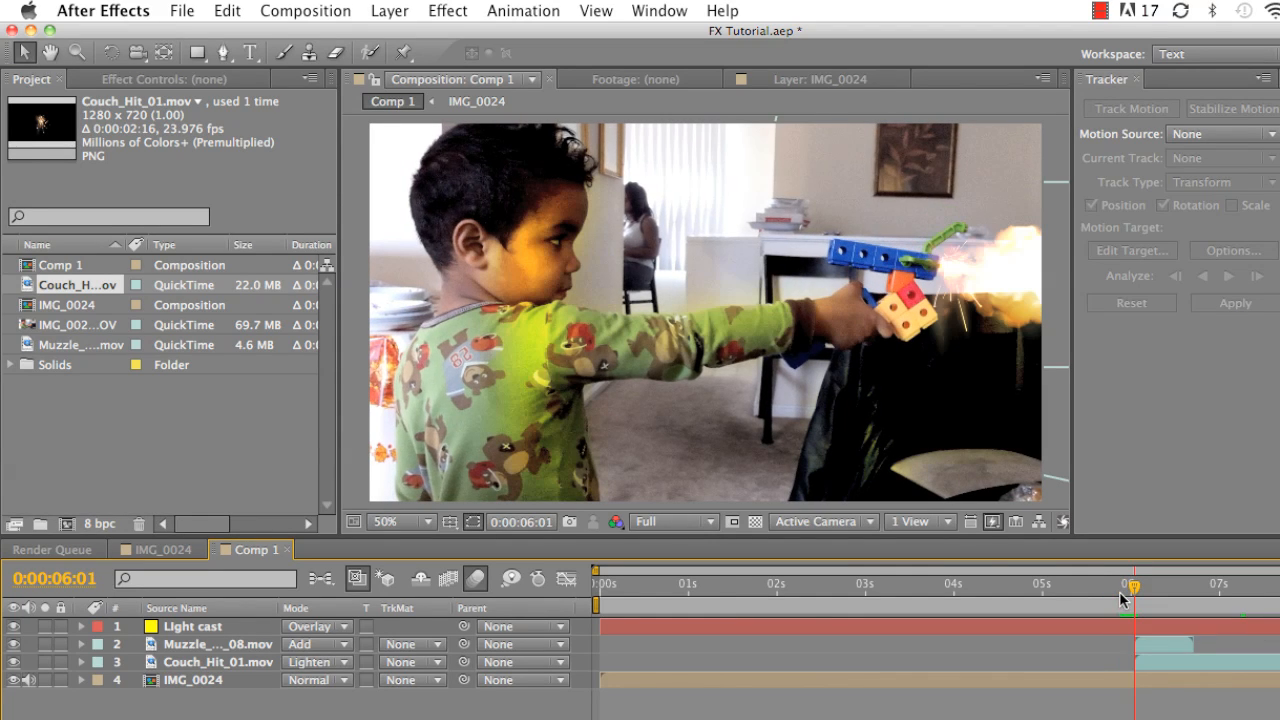
{"action": "mouse_move", "coordinate": [538, 304]}
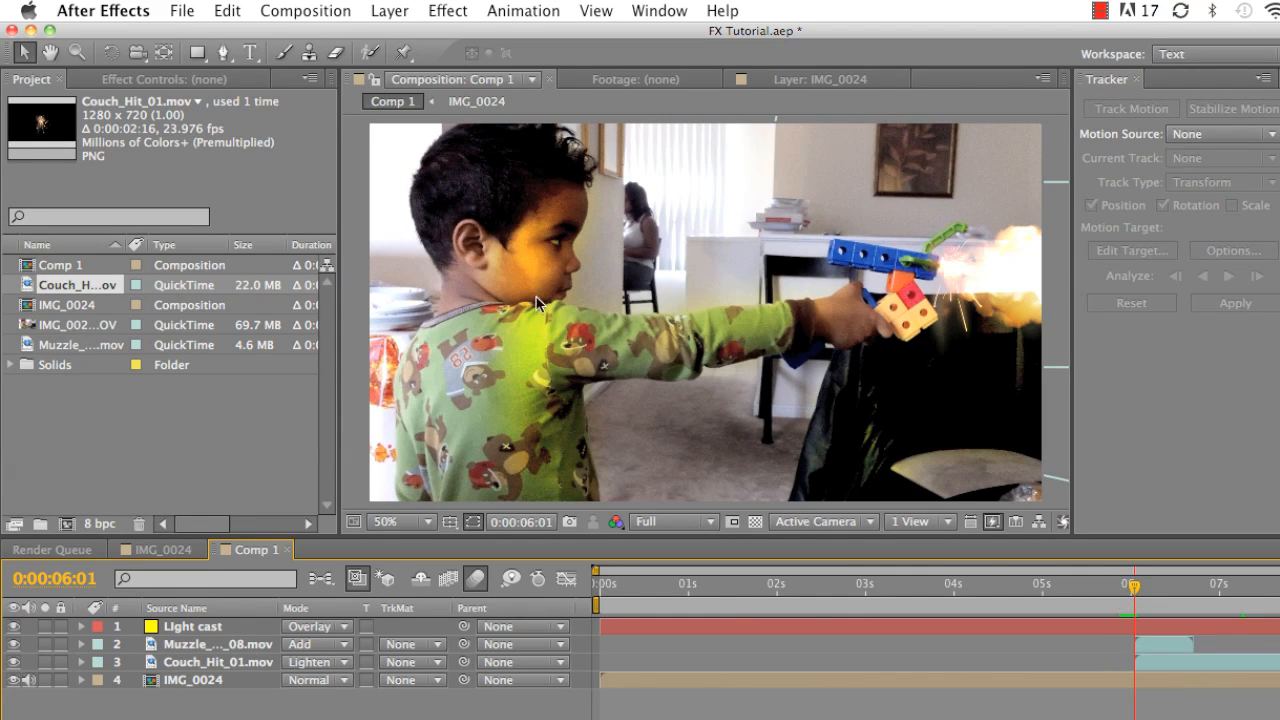
{"action": "mouse_move", "coordinate": [576, 328]}
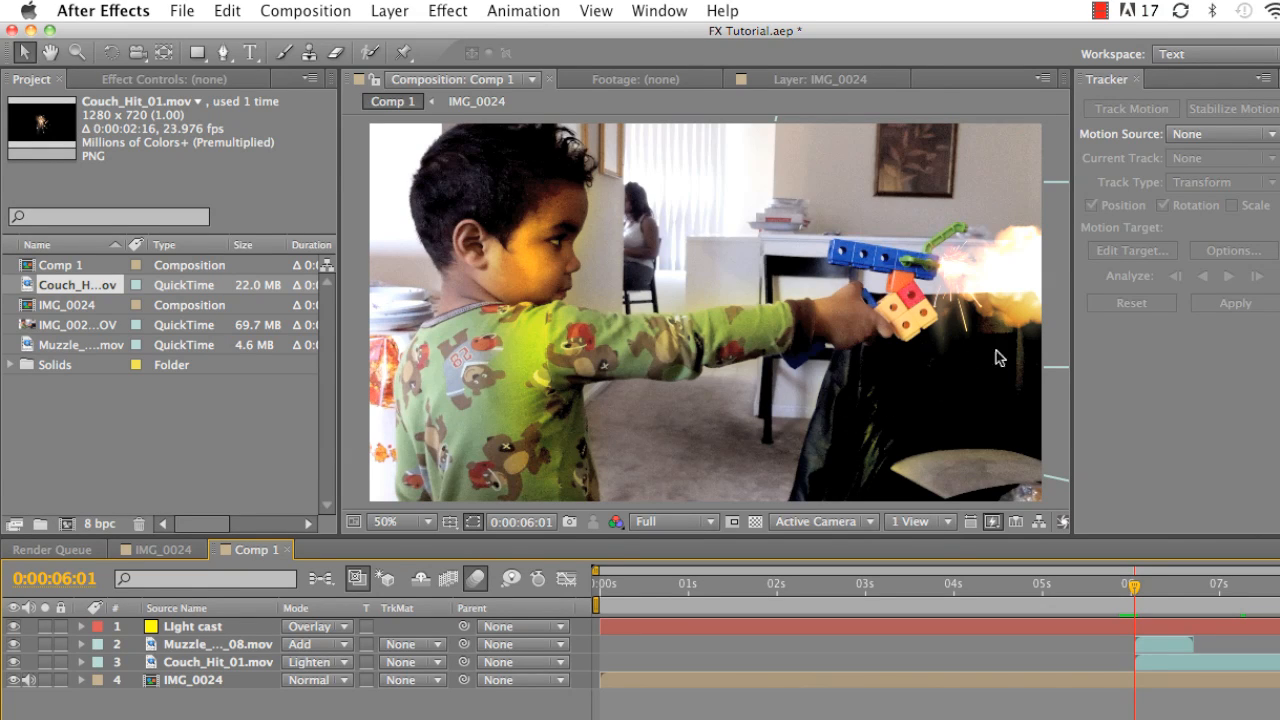
{"action": "mouse_move", "coordinate": [850, 464]}
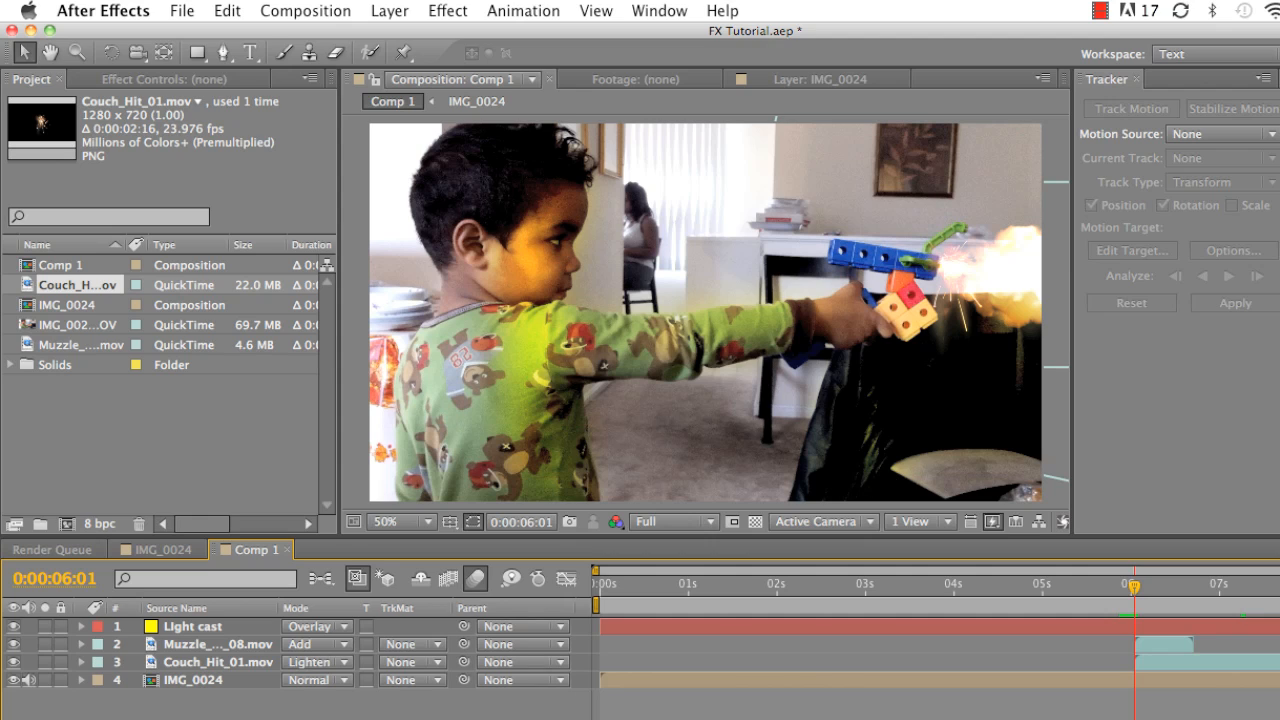
{"action": "mouse_move", "coordinate": [308, 680]}
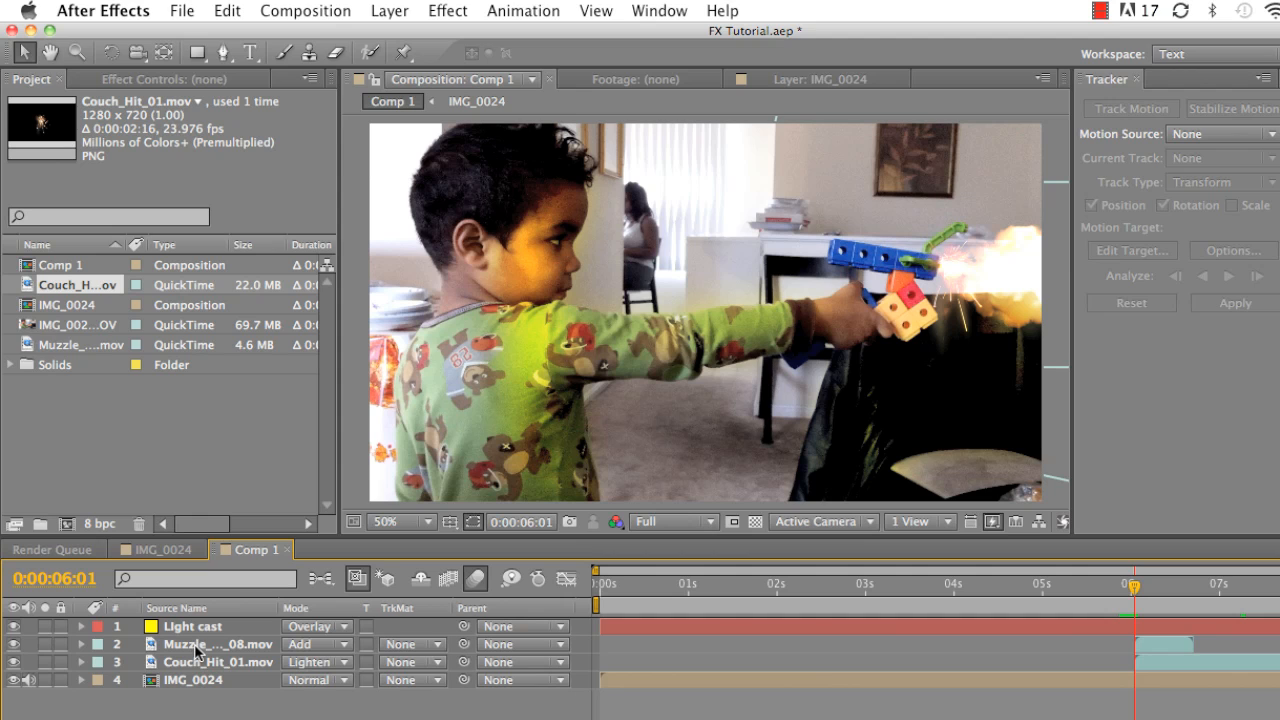
{"action": "left_click", "coordinate": [192, 626]}
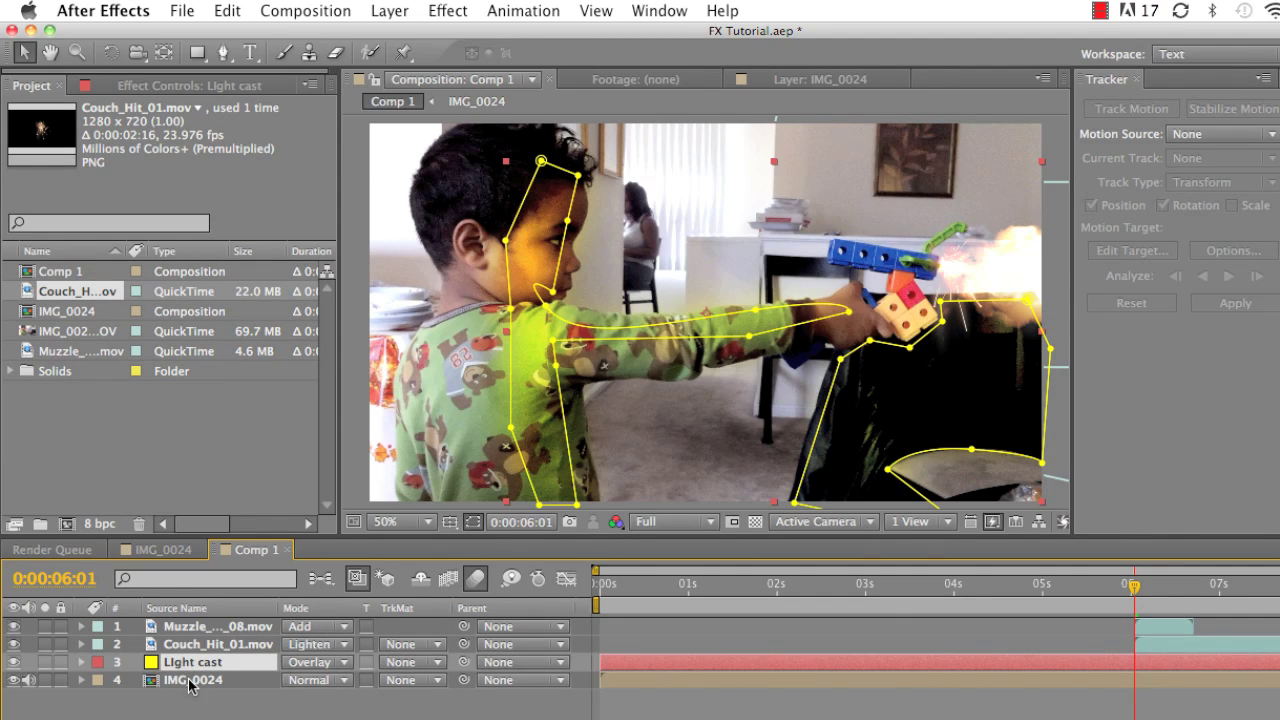
Turn off the Light cast layer's visibility so the yellow glow disappears.
{"action": "left_click", "coordinate": [190, 662]}
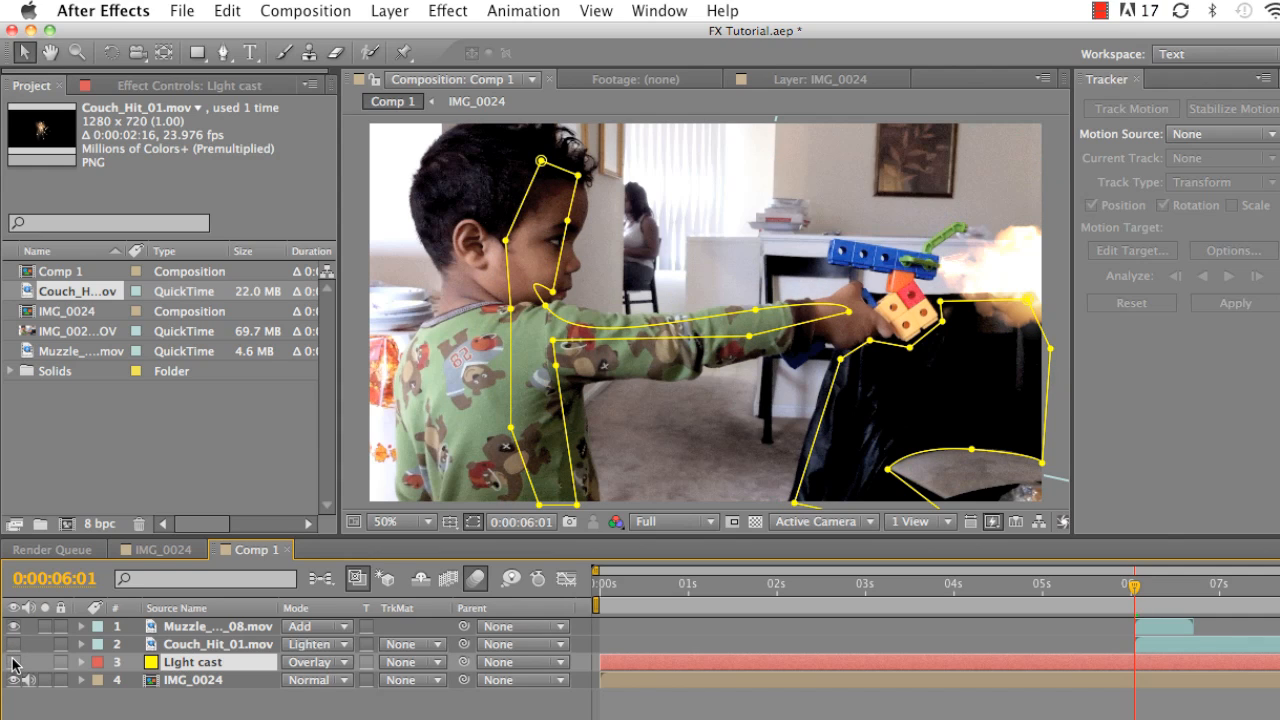
{"action": "left_click", "coordinate": [196, 628]}
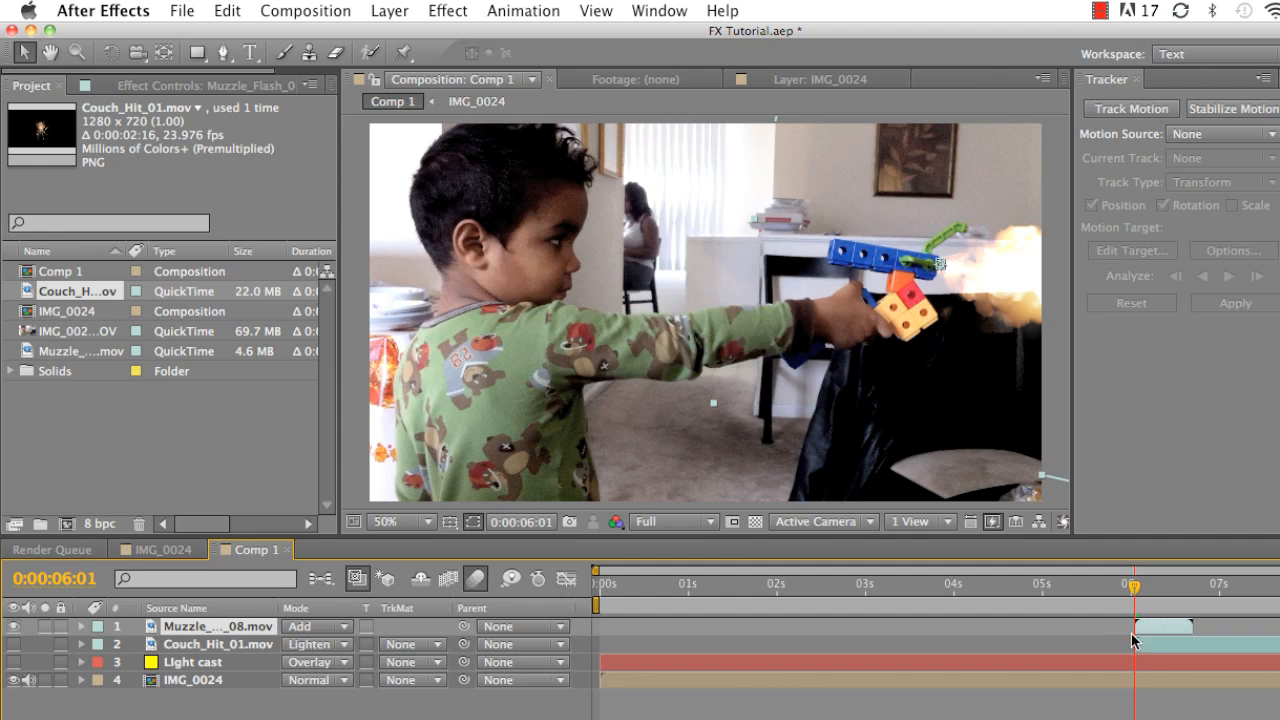
{"action": "mouse_move", "coordinate": [1144, 630]}
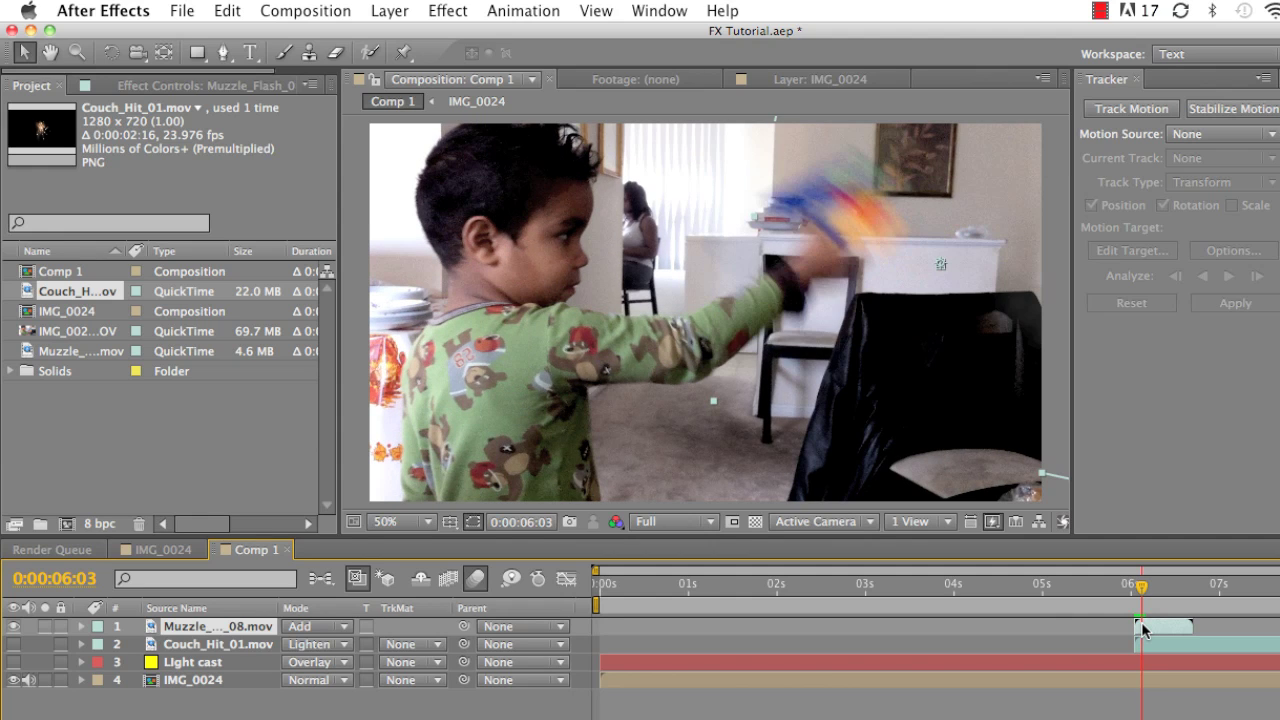
{"action": "left_click_drag", "start_coordinate": [1140, 584], "coordinate": [1130, 584]}
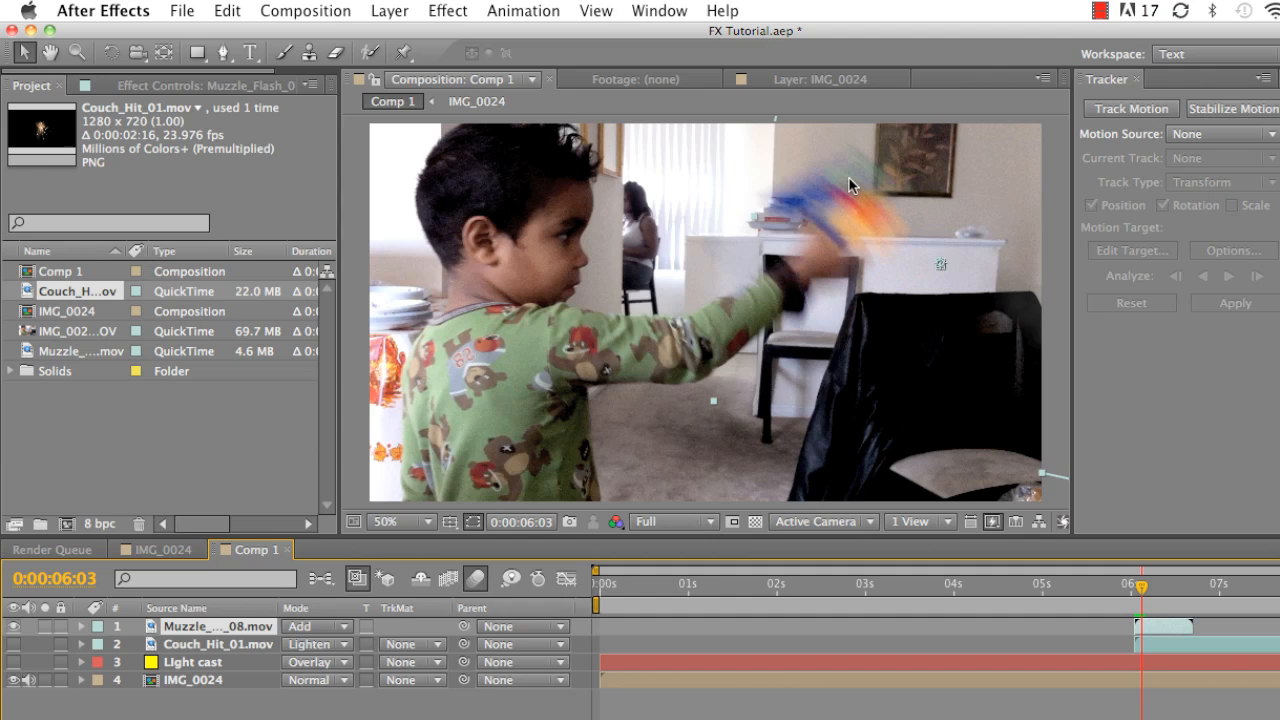
{"action": "mouse_move", "coordinate": [876, 172]}
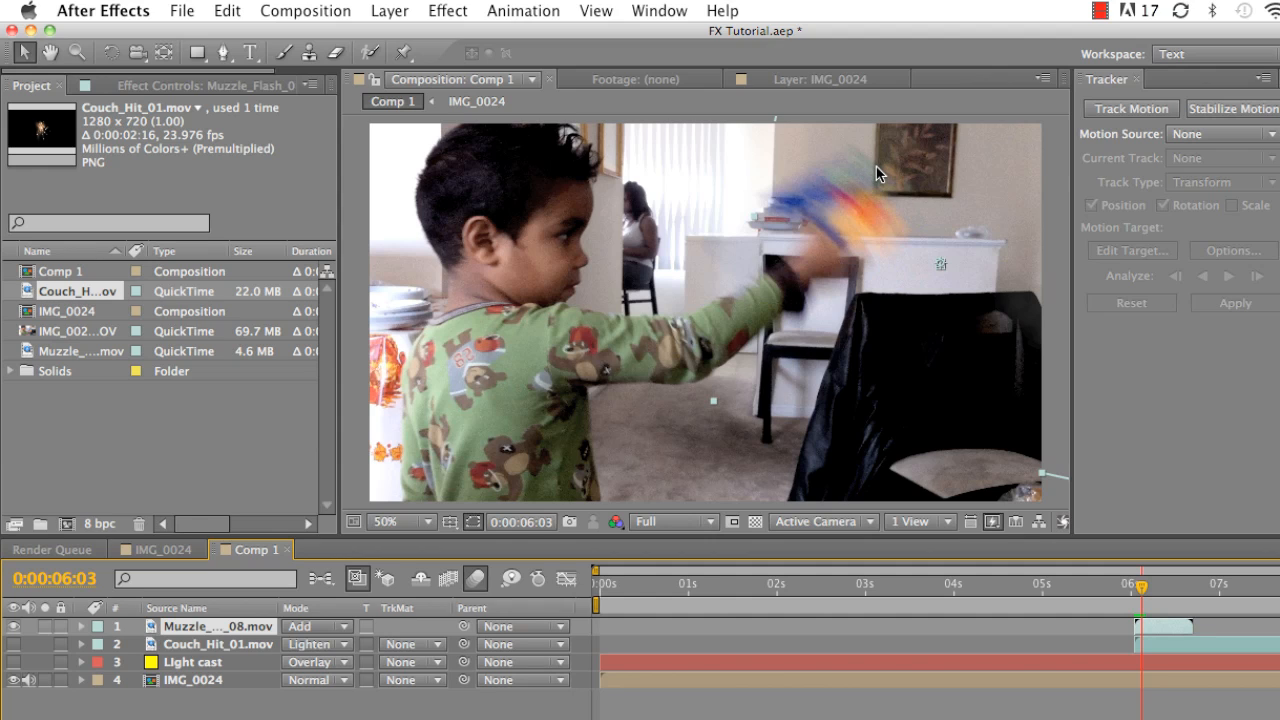
{"action": "mouse_move", "coordinate": [868, 156]}
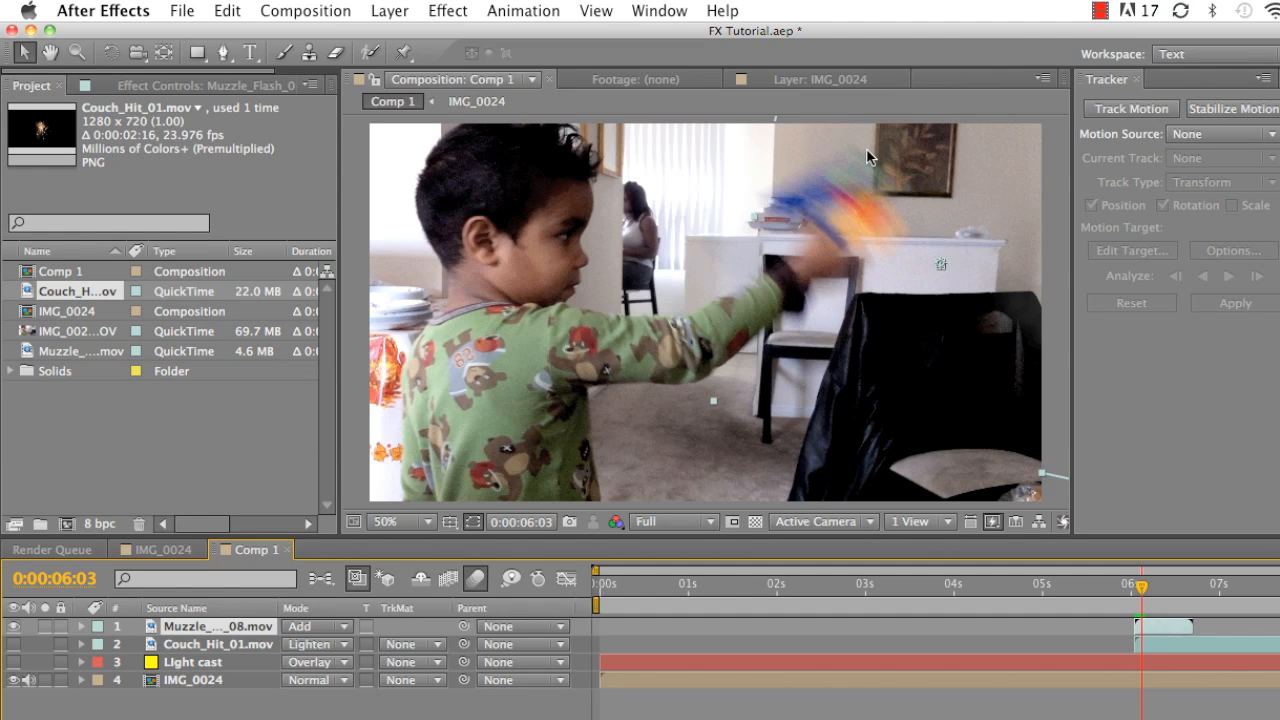
{"action": "mouse_move", "coordinate": [1144, 592]}
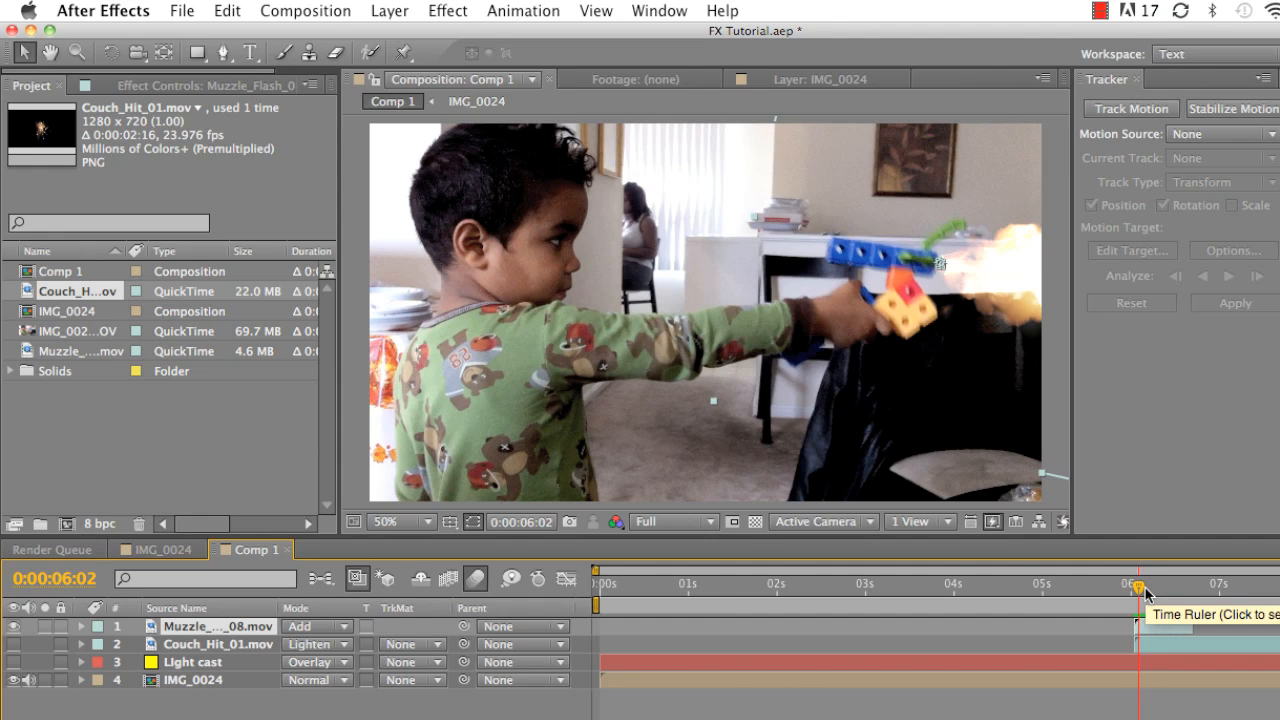
{"action": "left_click", "coordinate": [1136, 584]}
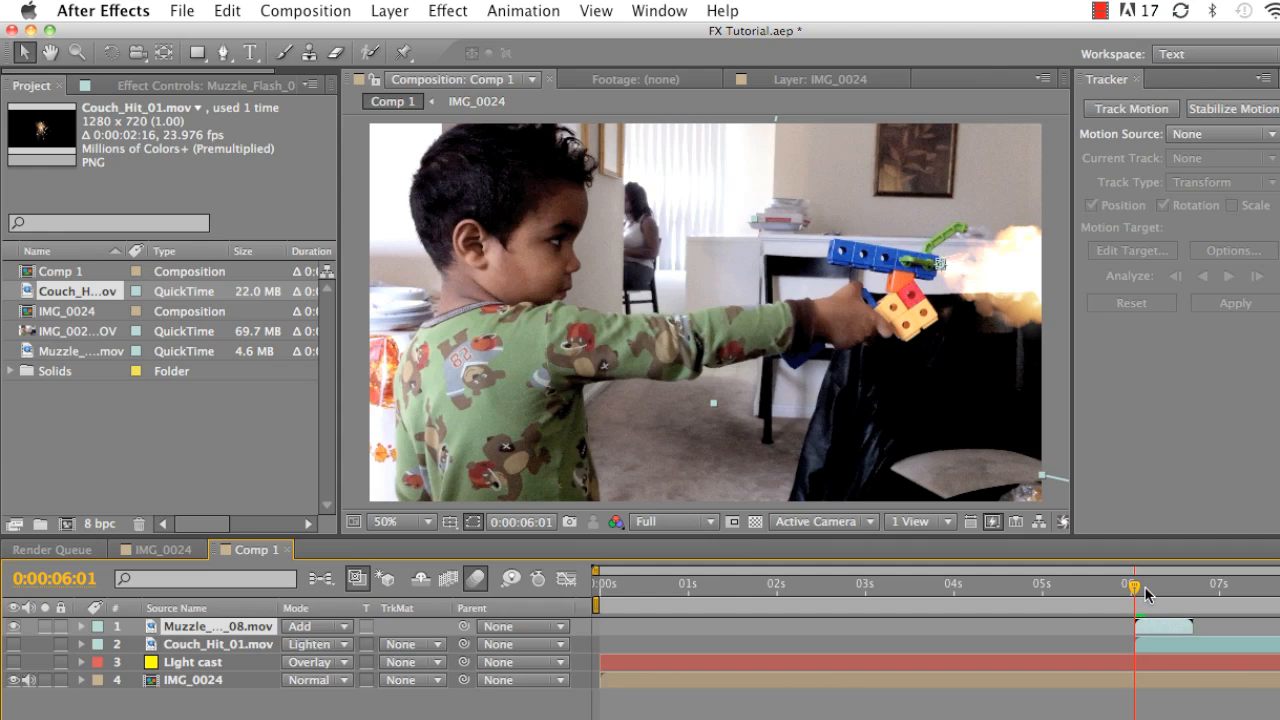
{"action": "mouse_move", "coordinate": [1148, 596]}
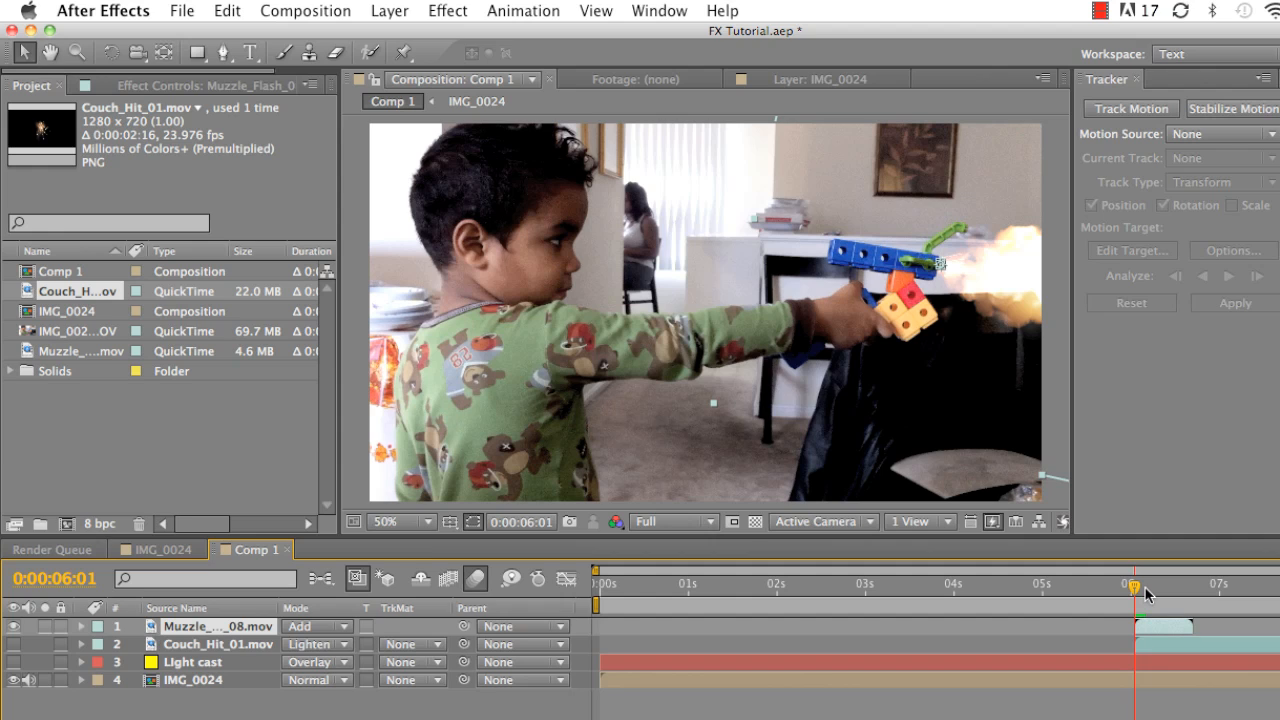
{"action": "left_click", "coordinate": [1136, 584]}
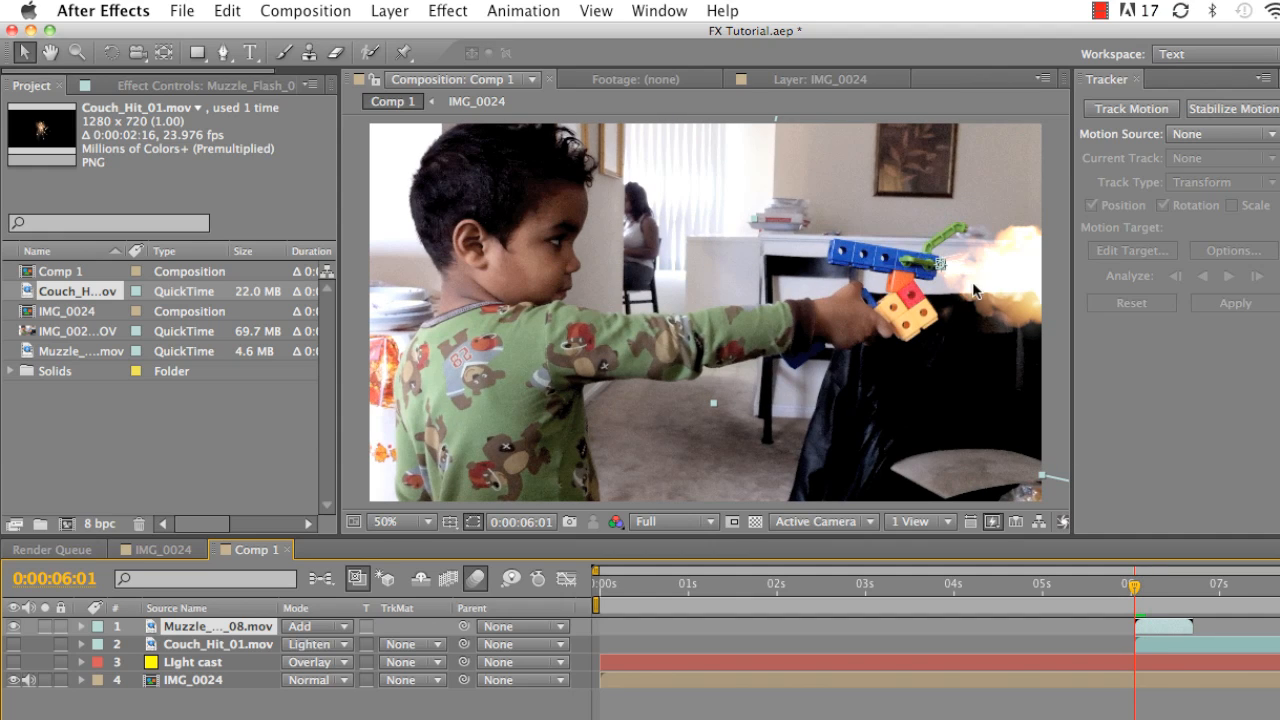
{"action": "mouse_move", "coordinate": [940, 272]}
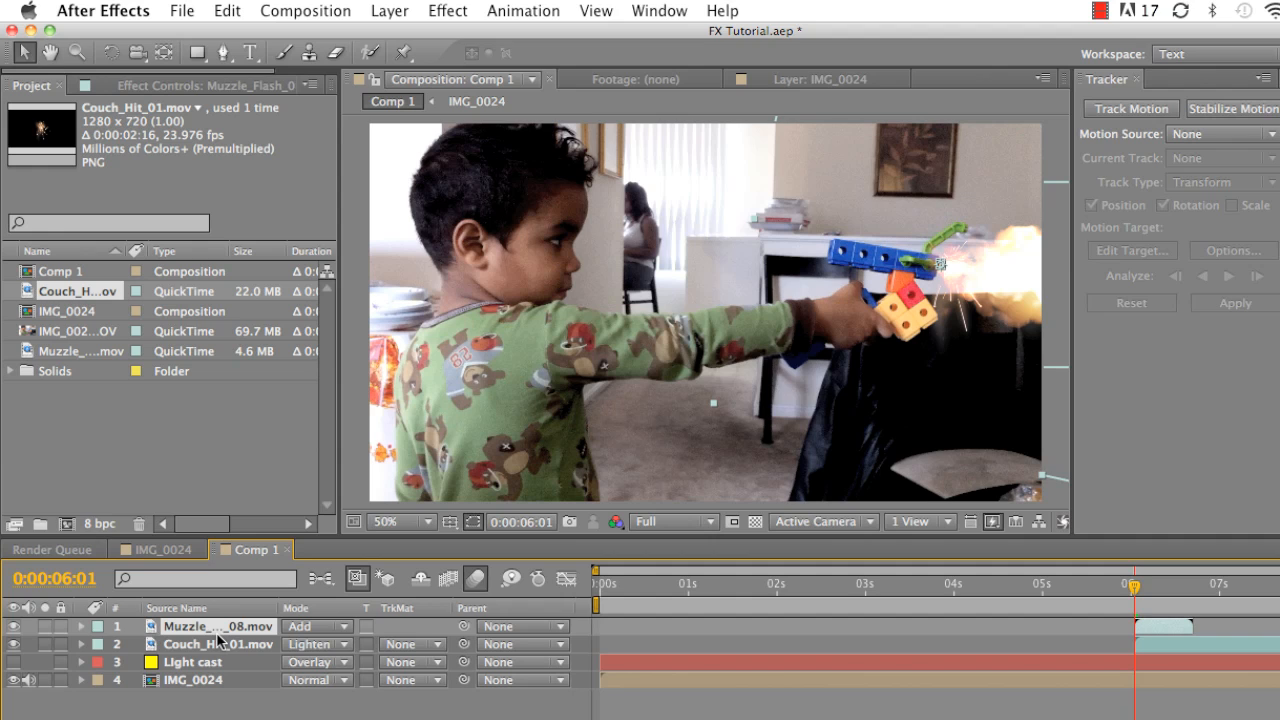
{"action": "left_click", "coordinate": [218, 644]}
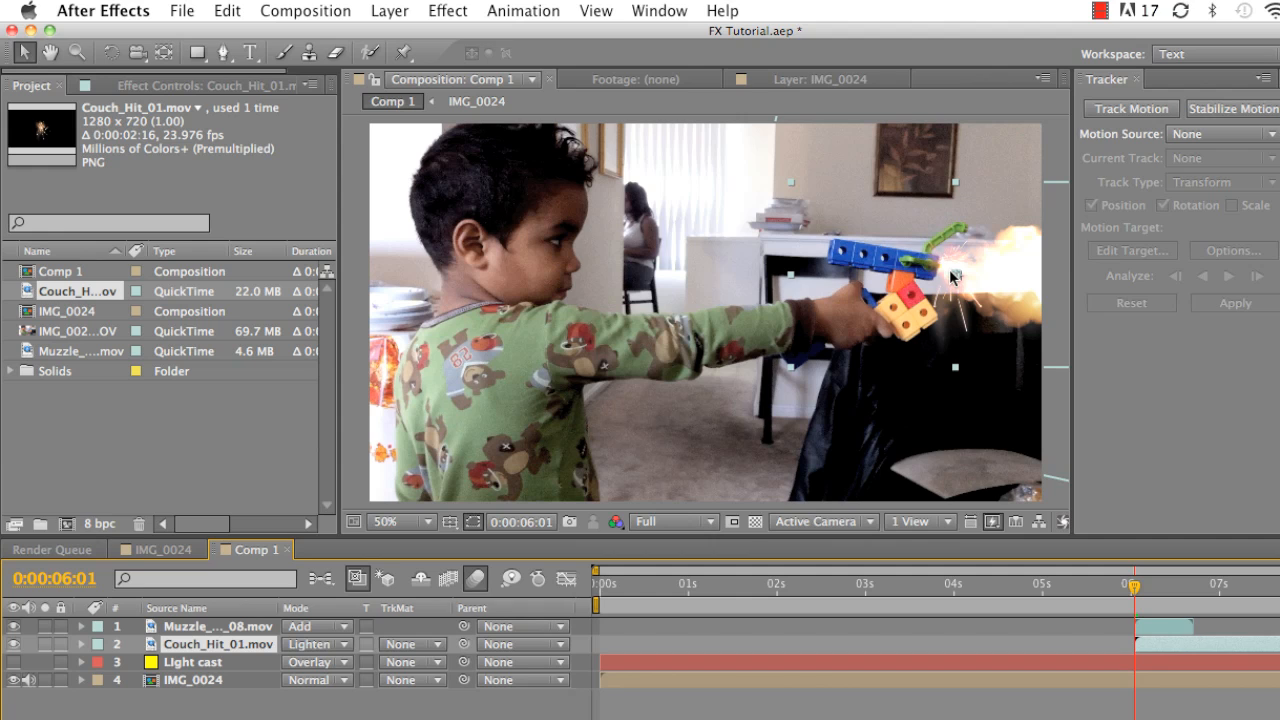
{"action": "key", "text": "Right"}
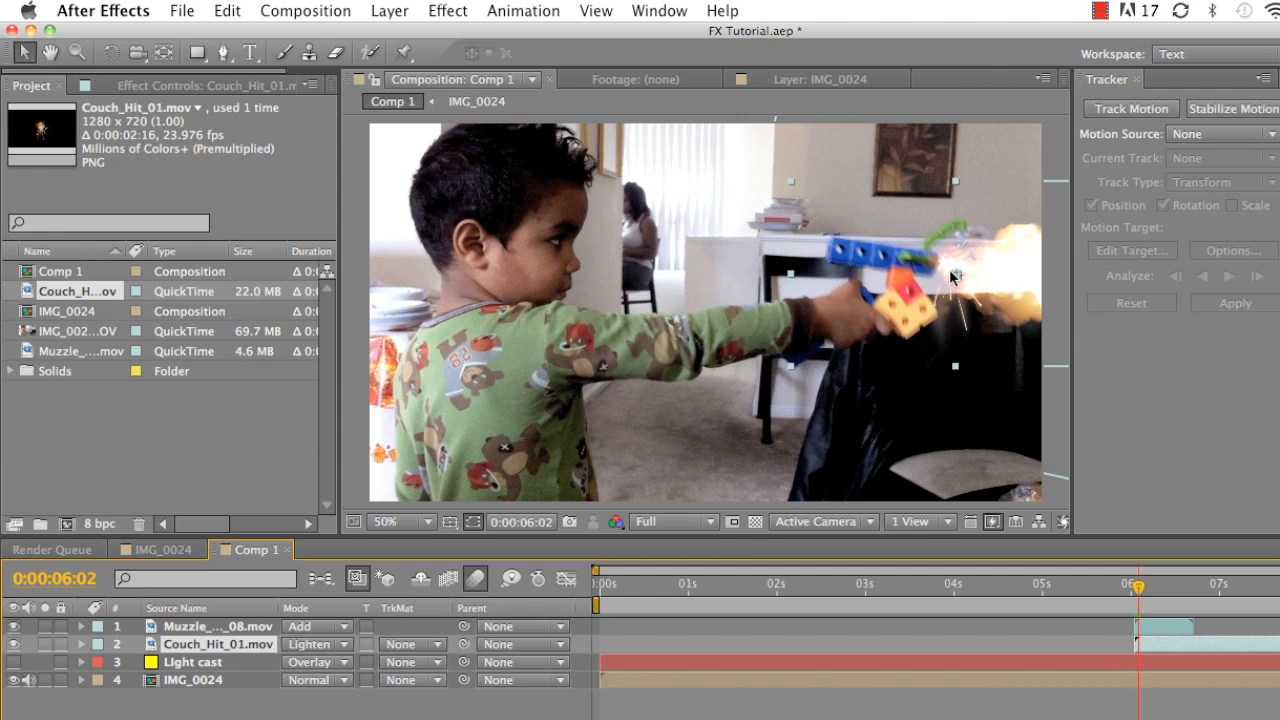
{"action": "key", "text": "Right"}
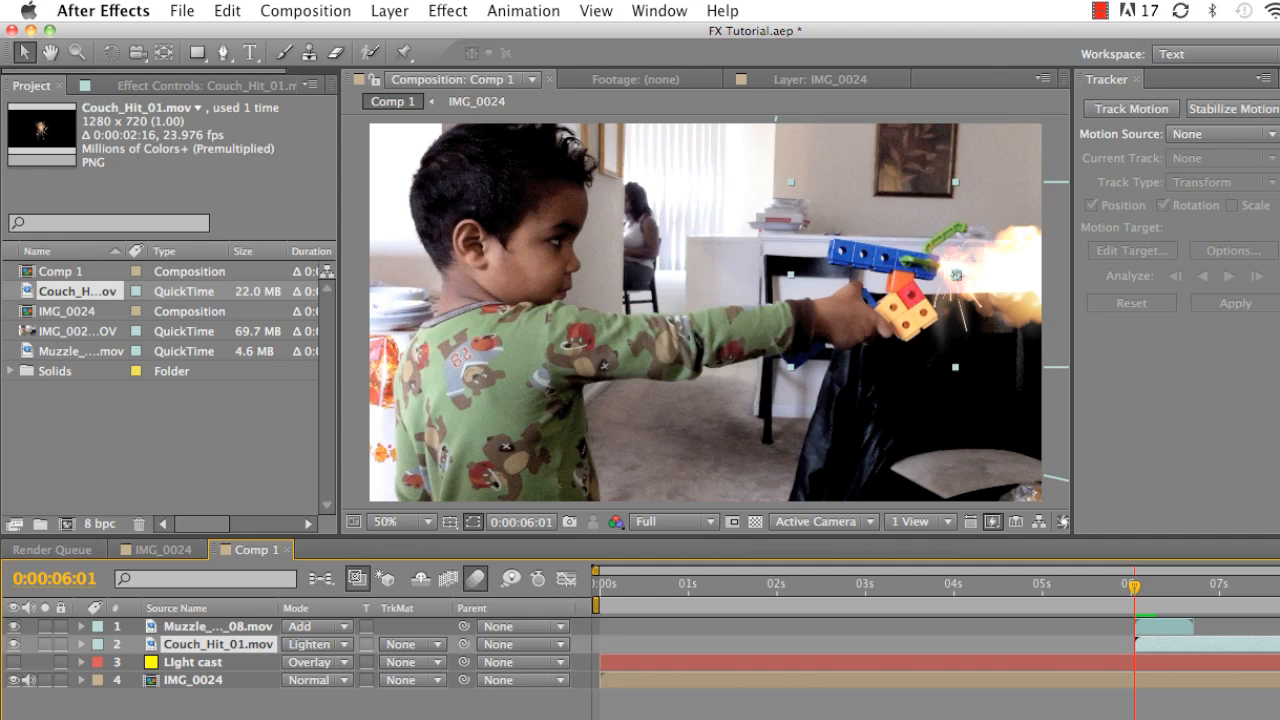
{"action": "mouse_move", "coordinate": [1132, 592]}
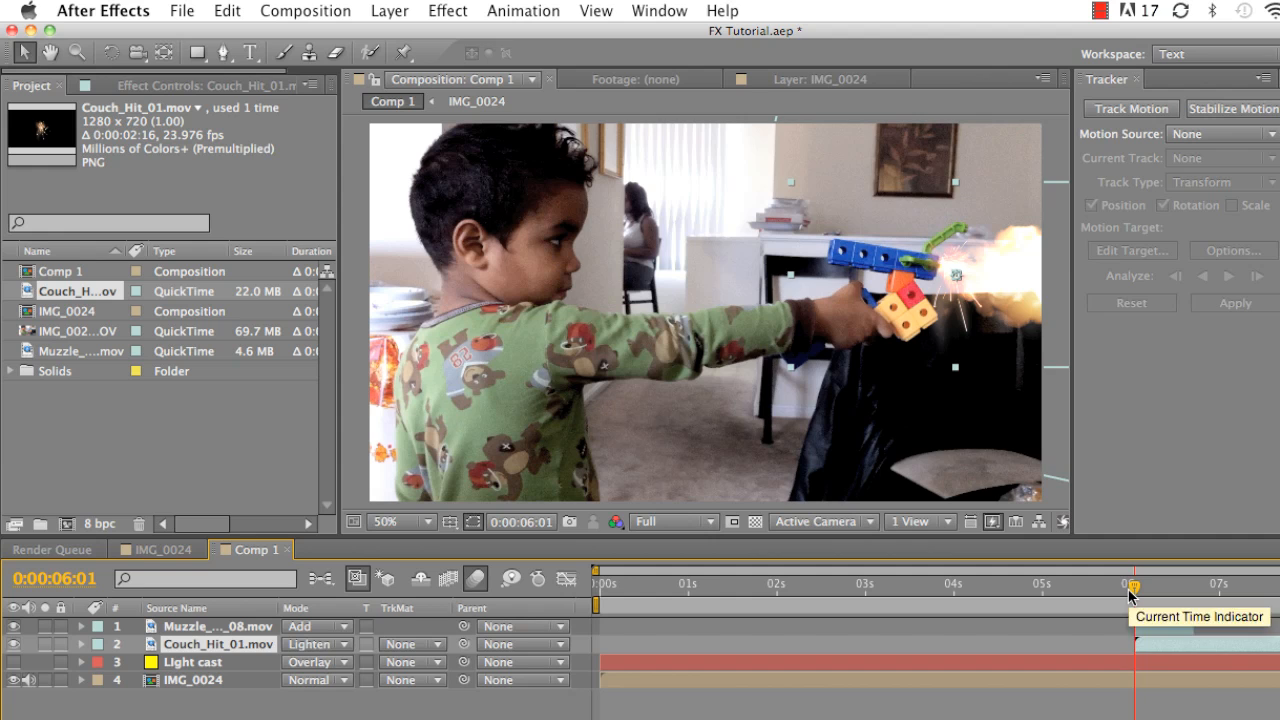
Scrub from 5:23 through the firing frames with the masked light cast restored.
{"action": "left_click_drag", "start_coordinate": [1132, 584], "coordinate": [1124, 584]}
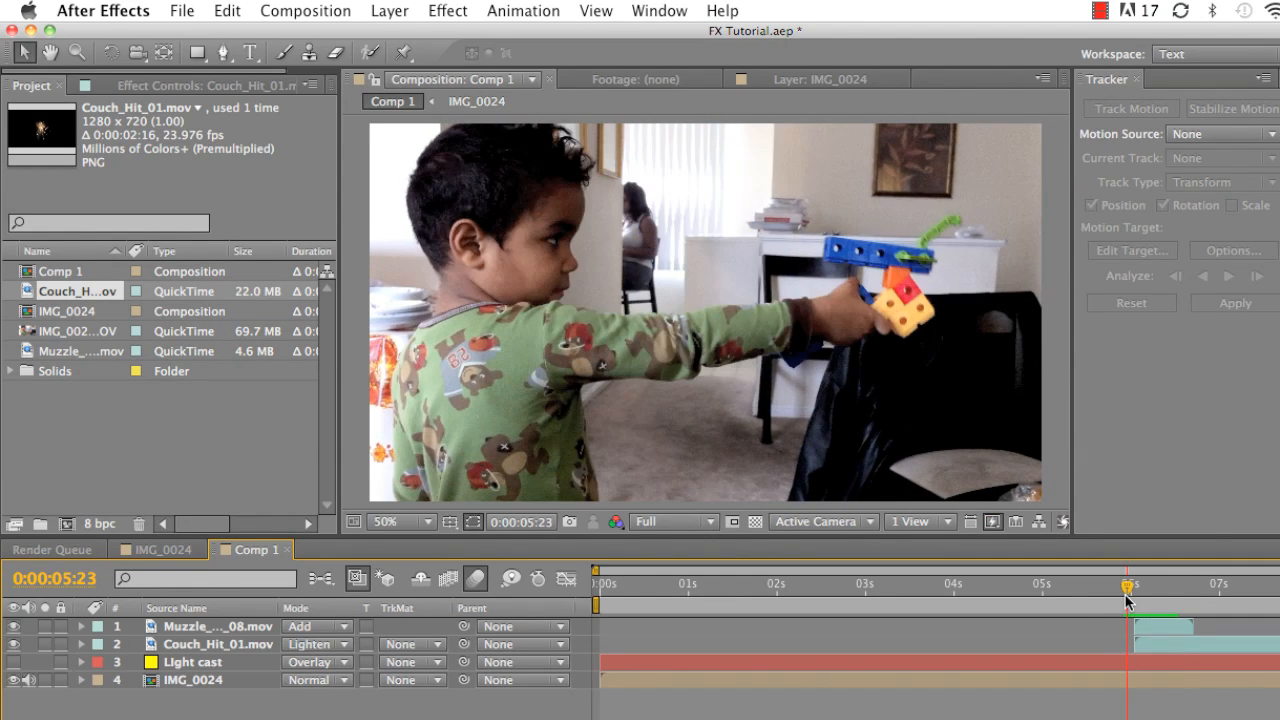
{"action": "left_click_drag", "start_coordinate": [1128, 584], "coordinate": [1178, 584]}
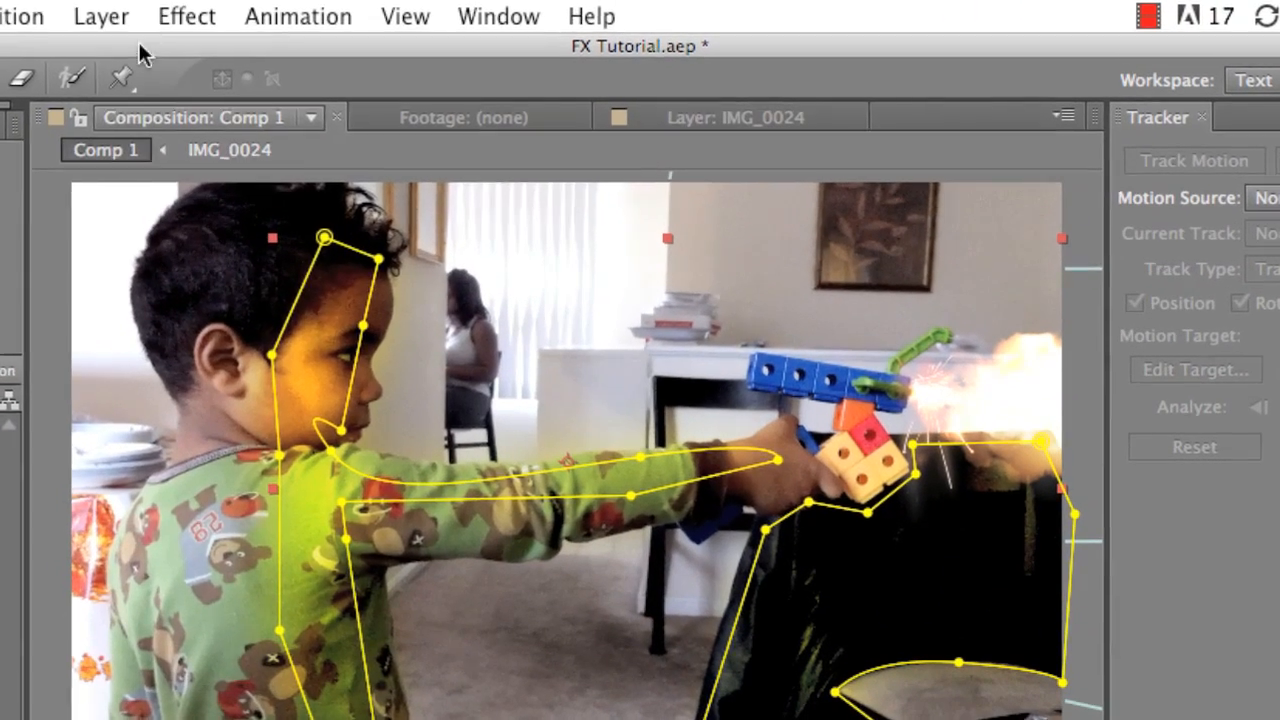
{"action": "left_click", "coordinate": [100, 16]}
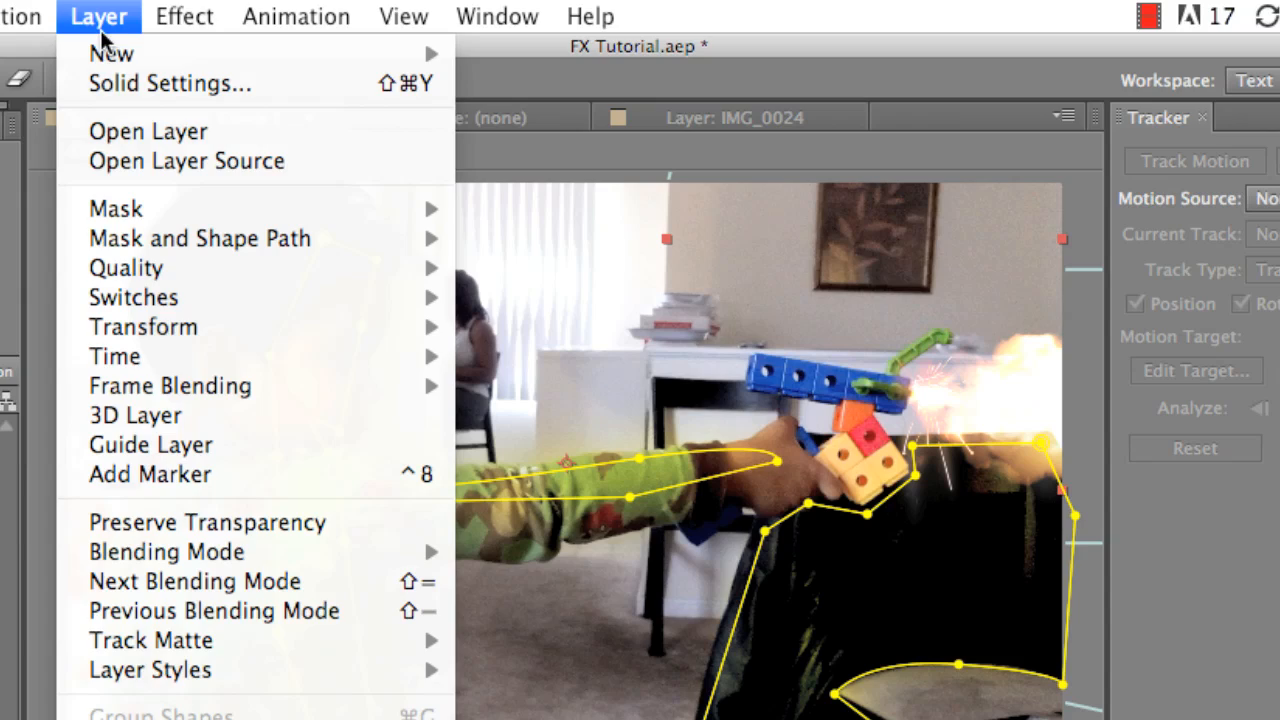
{"action": "key", "text": "Escape"}
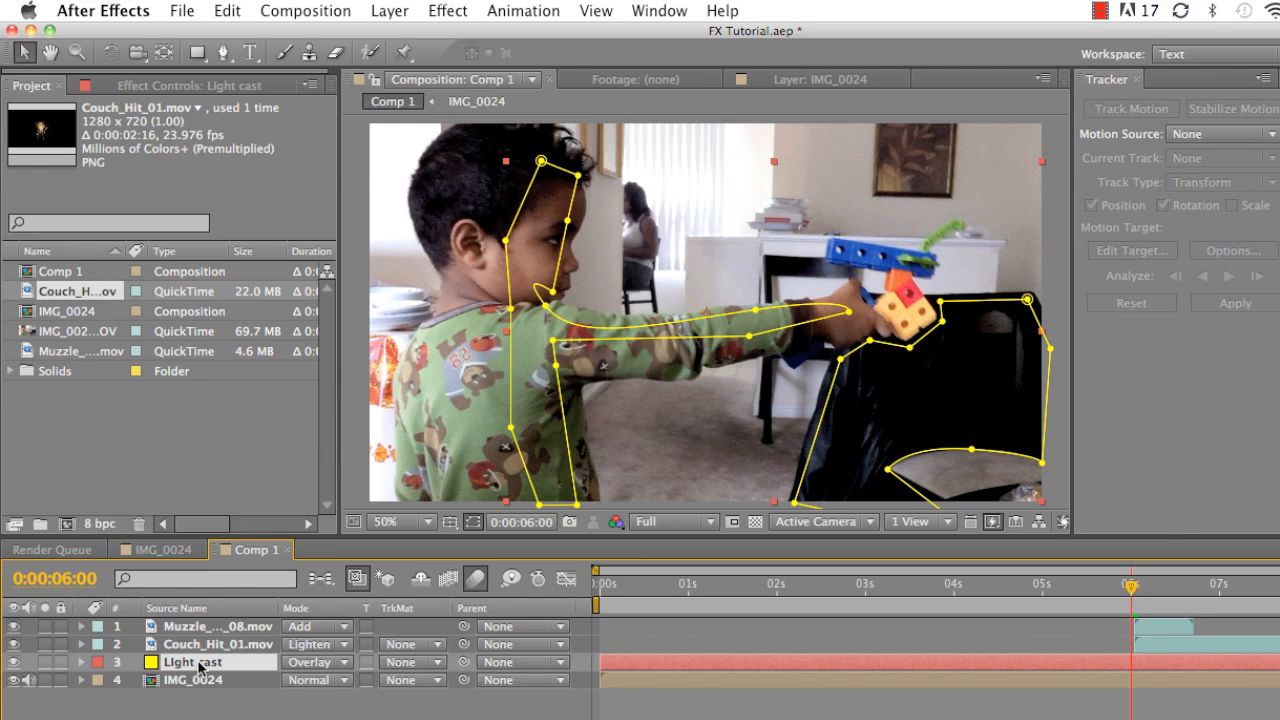
Reveal the Light cast opacity and scrub to the 6:01 frame where the blaster fires.
{"action": "left_click", "coordinate": [74, 662]}
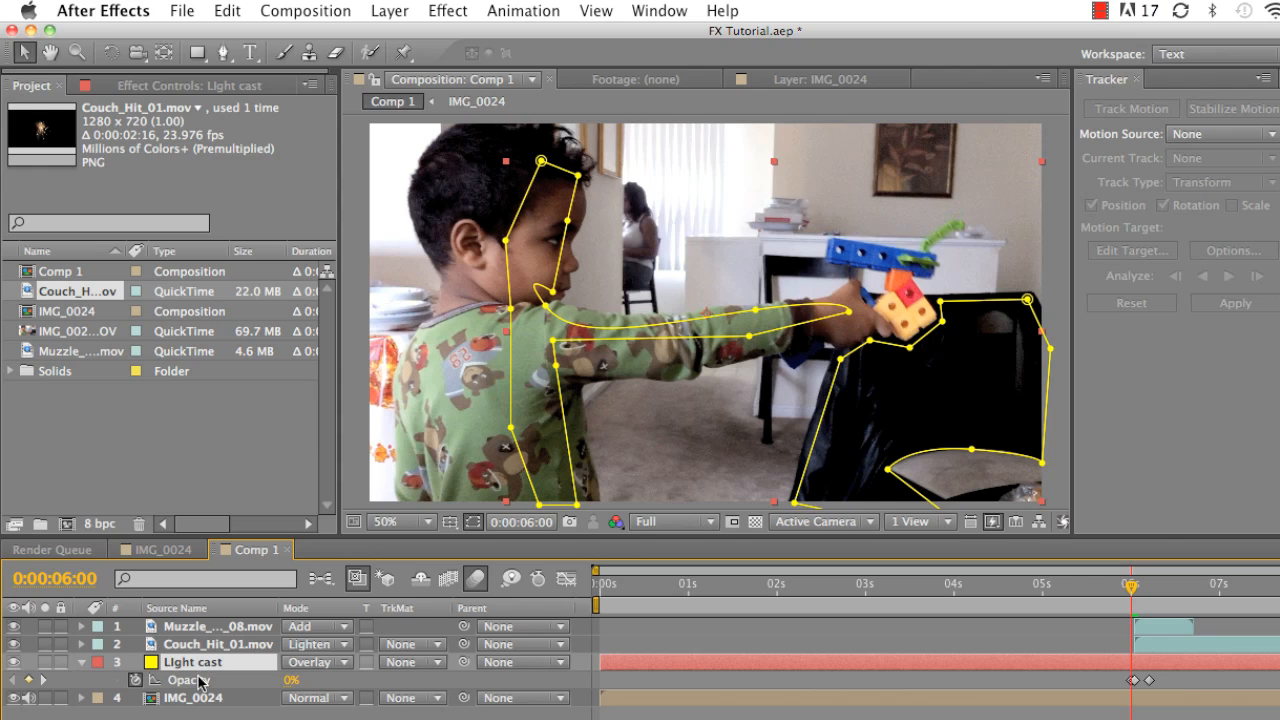
{"action": "mouse_move", "coordinate": [200, 682]}
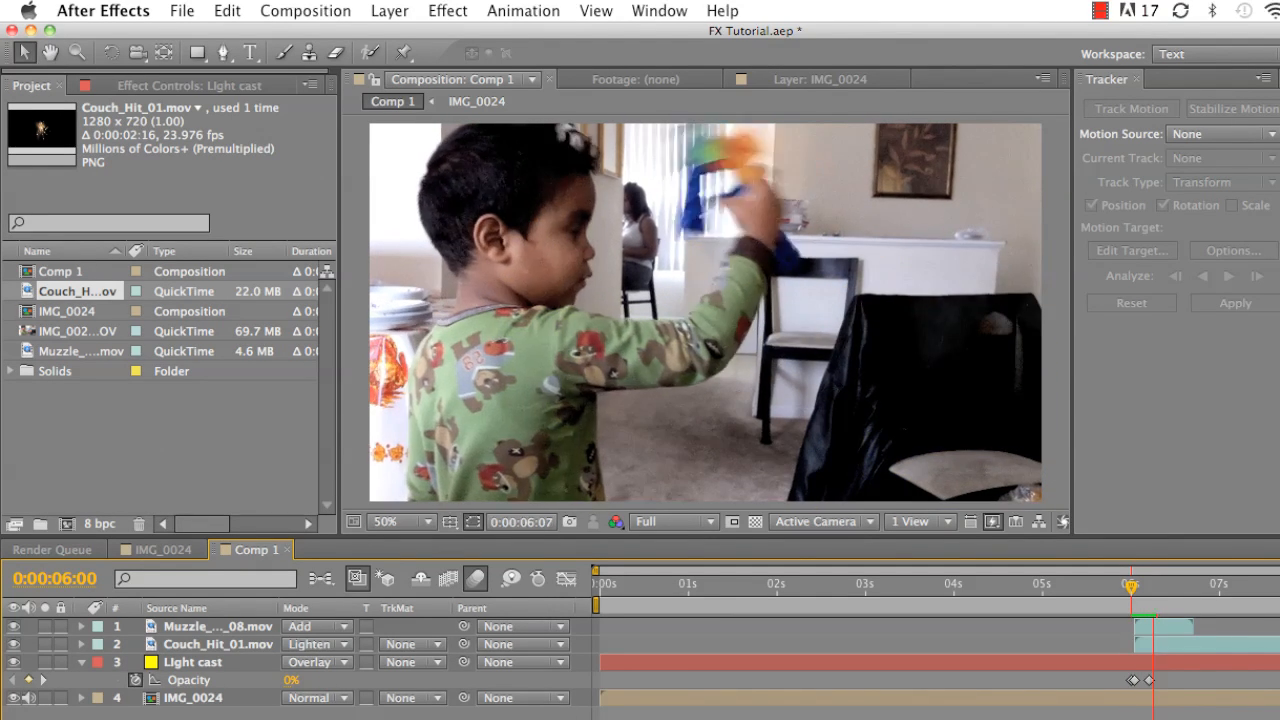
{"action": "left_click_drag", "start_coordinate": [1132, 584], "coordinate": [1124, 584]}
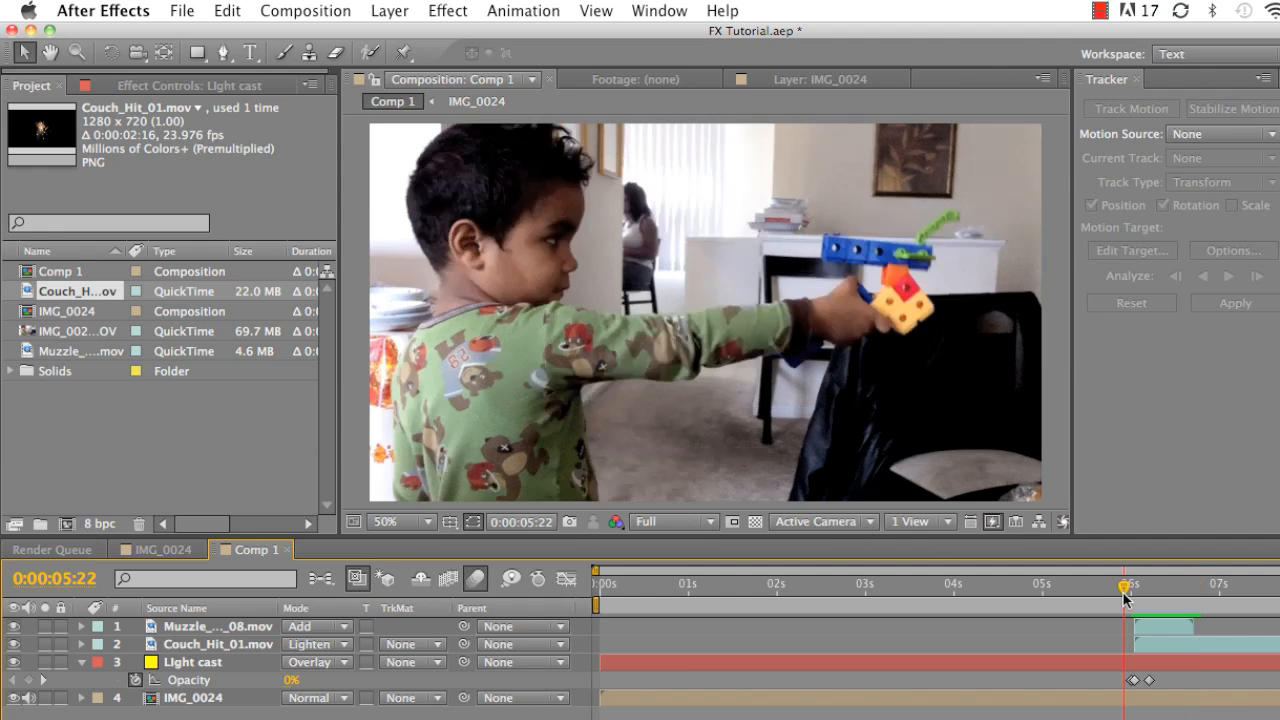
{"action": "left_click", "coordinate": [1192, 584]}
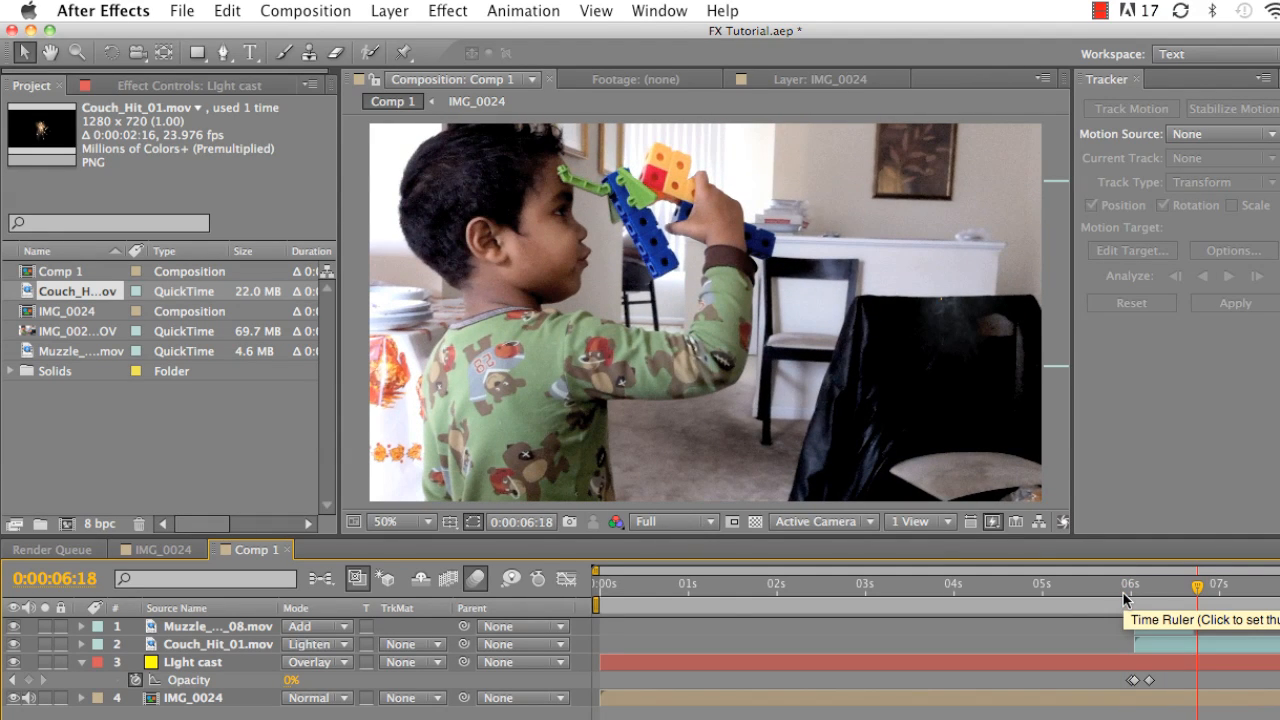
{"action": "left_click", "coordinate": [1164, 584]}
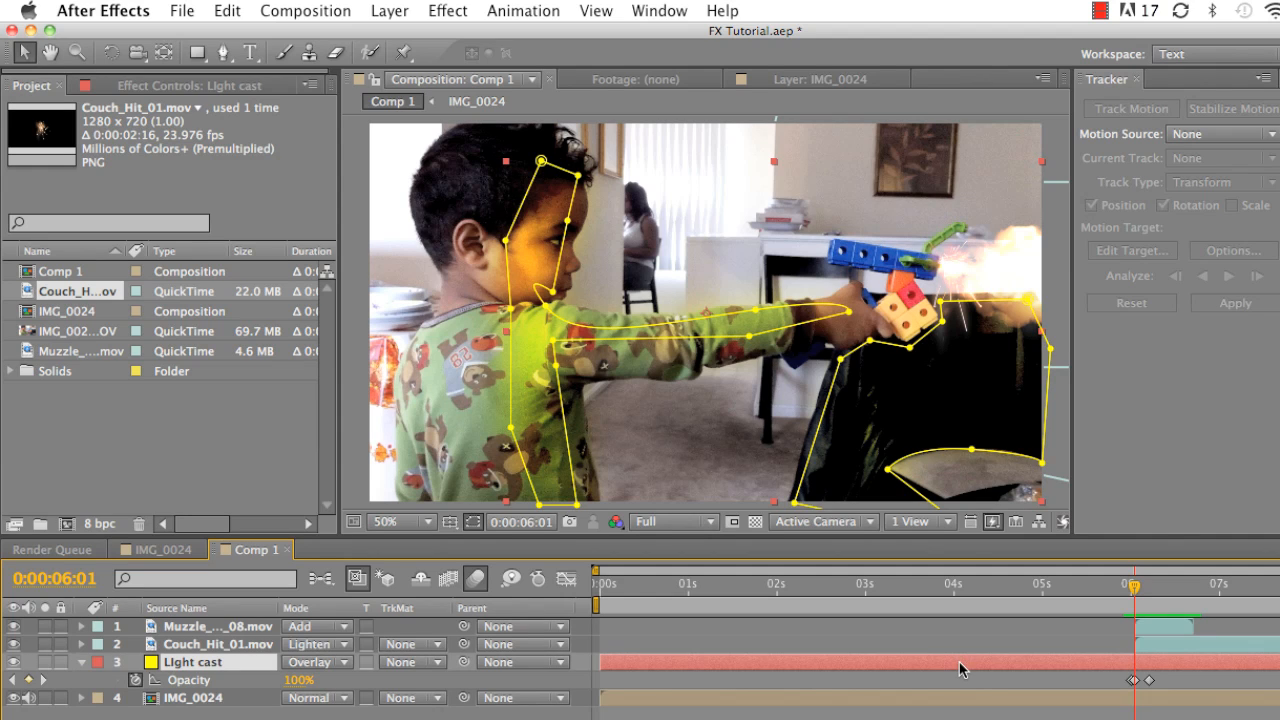
{"action": "mouse_move", "coordinate": [576, 270]}
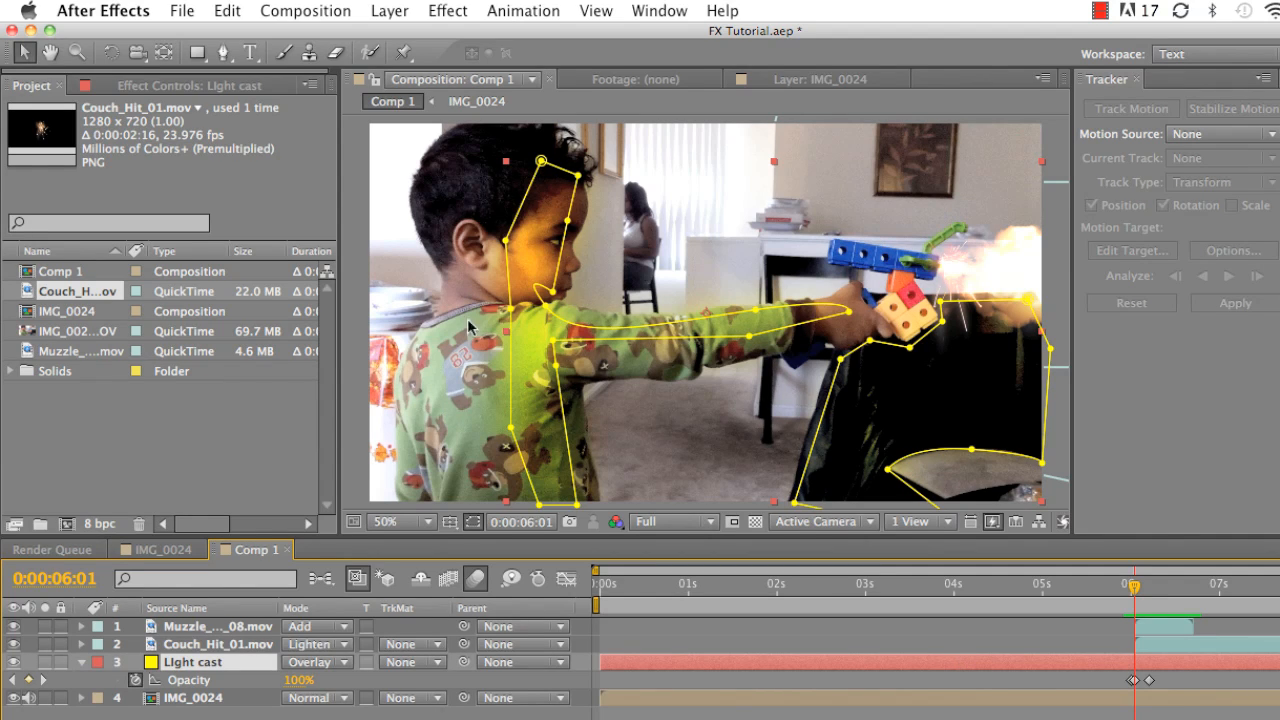
{"action": "mouse_move", "coordinate": [542, 206]}
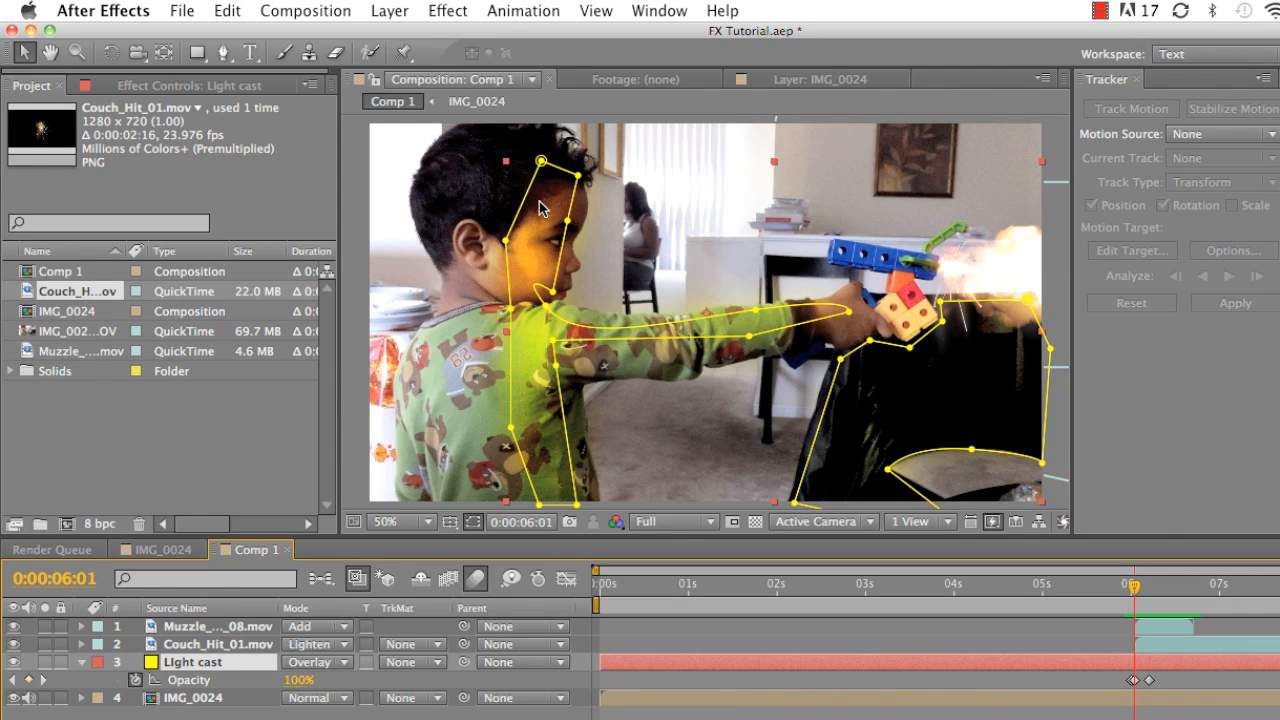
{"action": "mouse_move", "coordinate": [372, 556]}
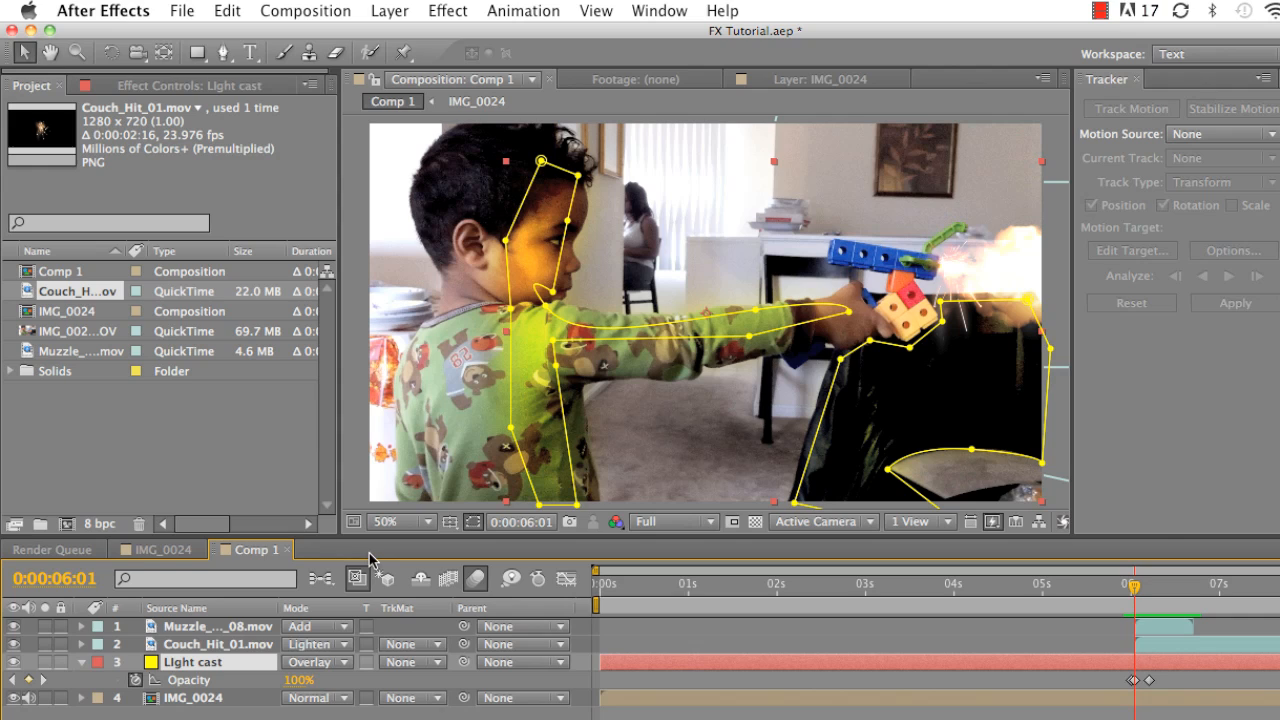
{"action": "mouse_move", "coordinate": [322, 612]}
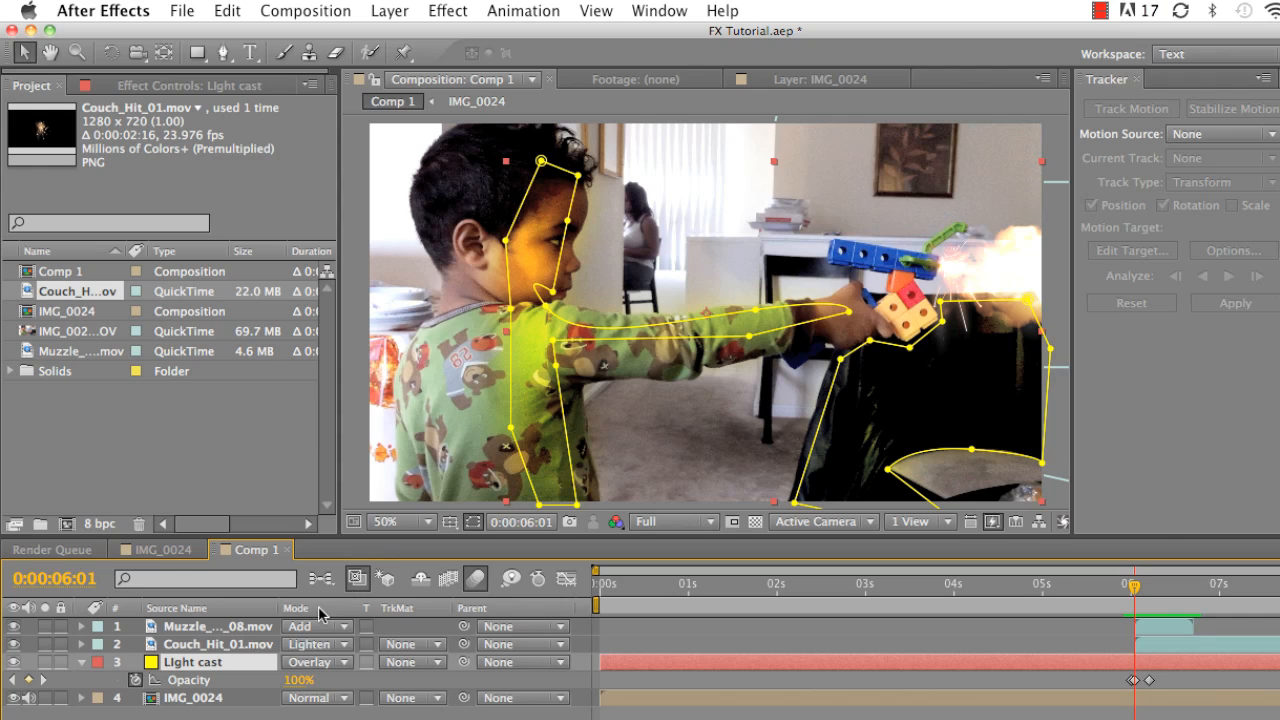
{"action": "mouse_move", "coordinate": [308, 626]}
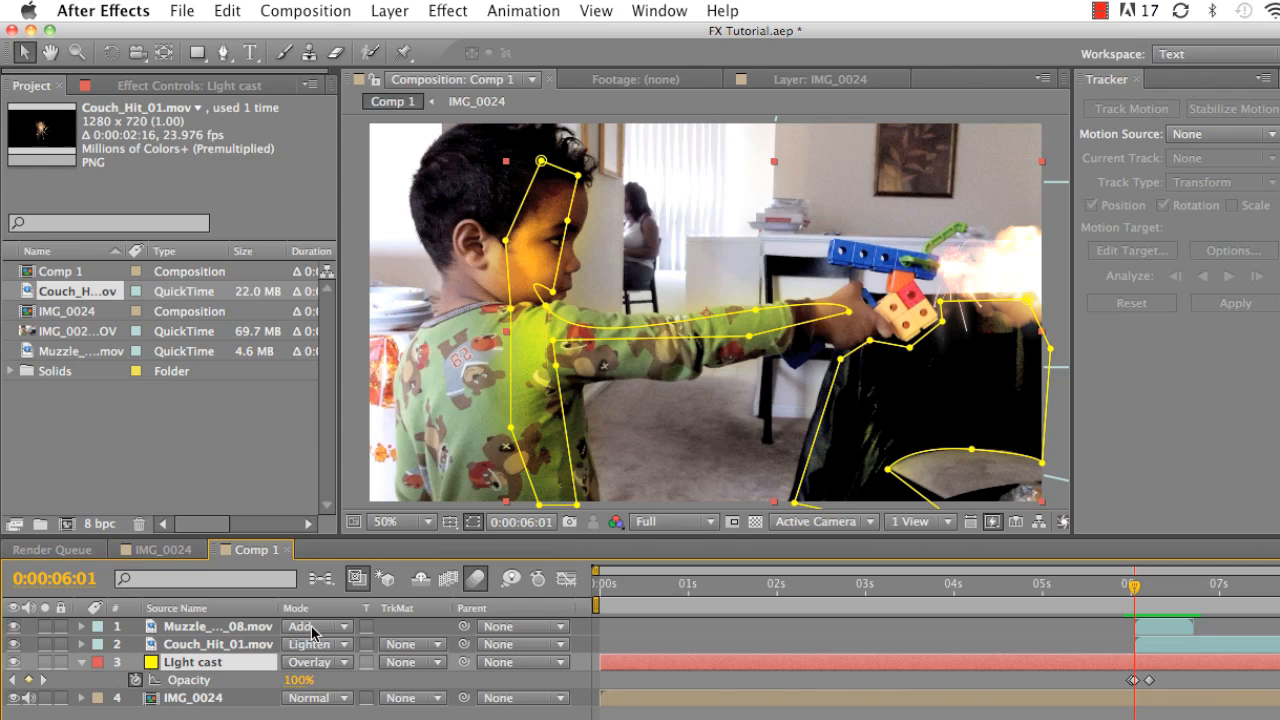
Change the muzzle flash layer's blend mode from Add to Normal.
{"action": "left_click", "coordinate": [310, 626]}
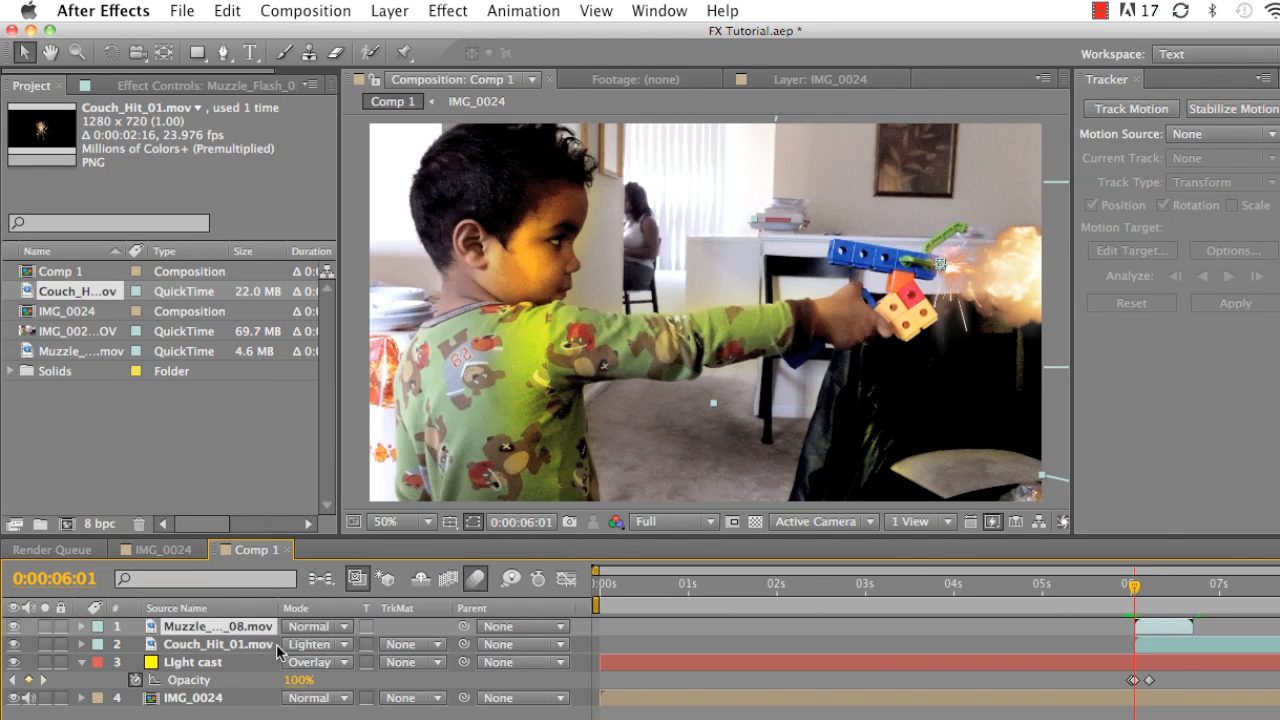
Set the muzzle flash layer's blend mode back to Add.
{"action": "left_click", "coordinate": [312, 644]}
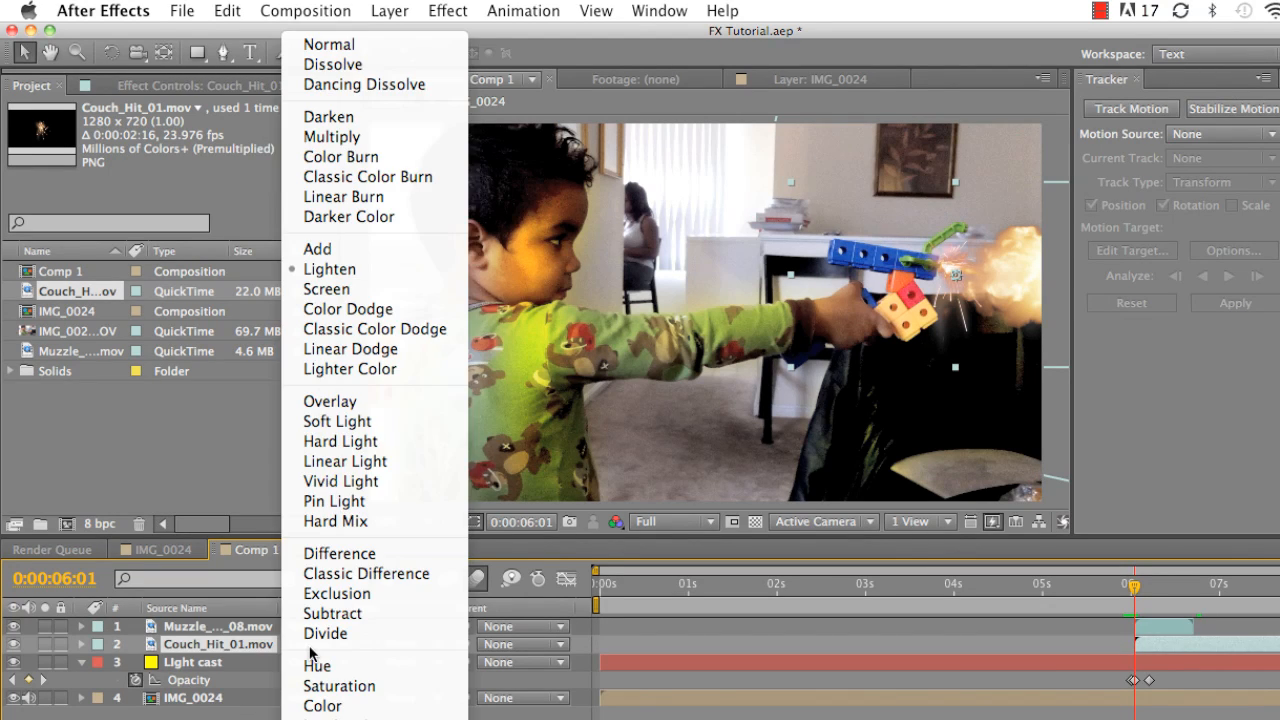
{"action": "mouse_move", "coordinate": [330, 248]}
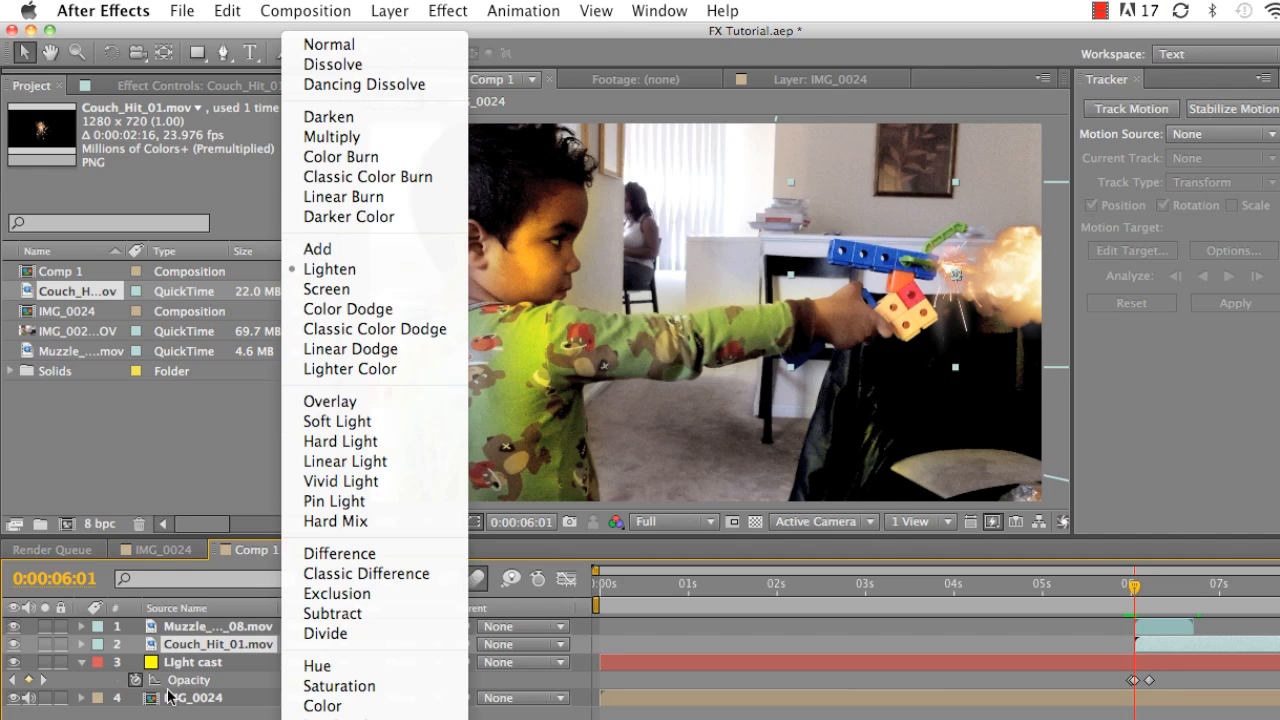
{"action": "mouse_move", "coordinate": [324, 632]}
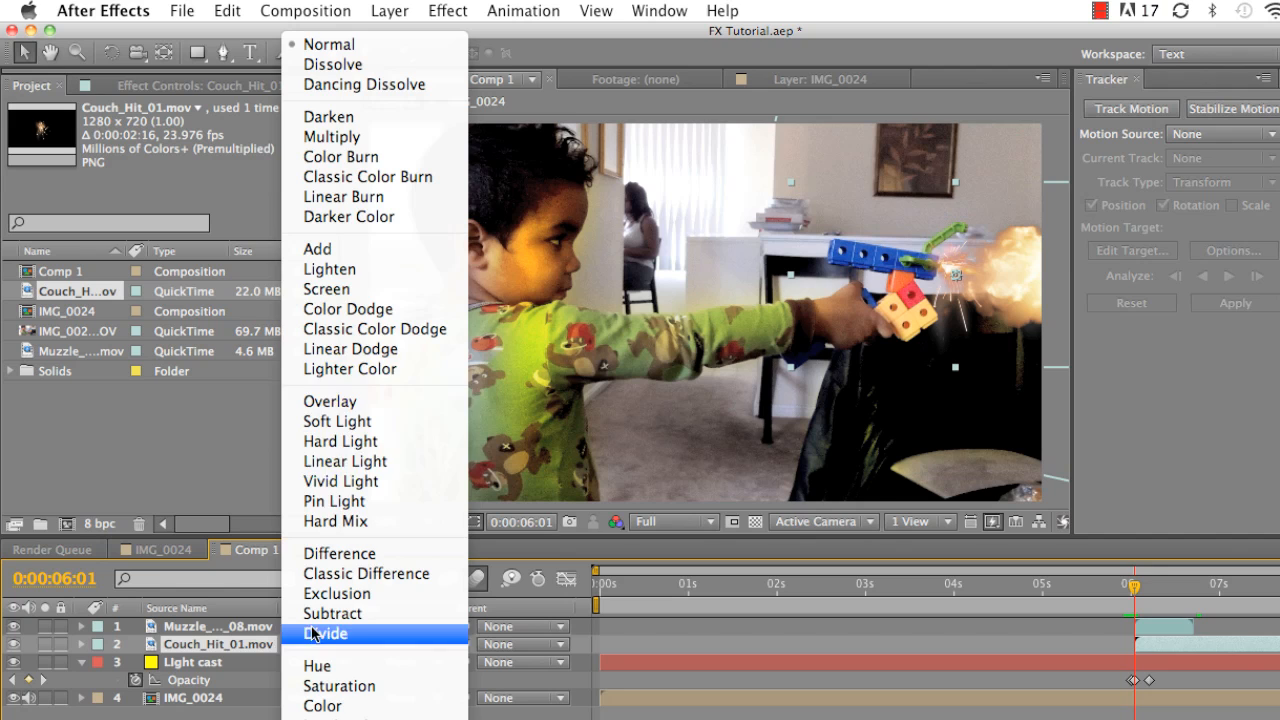
{"action": "mouse_move", "coordinate": [324, 258]}
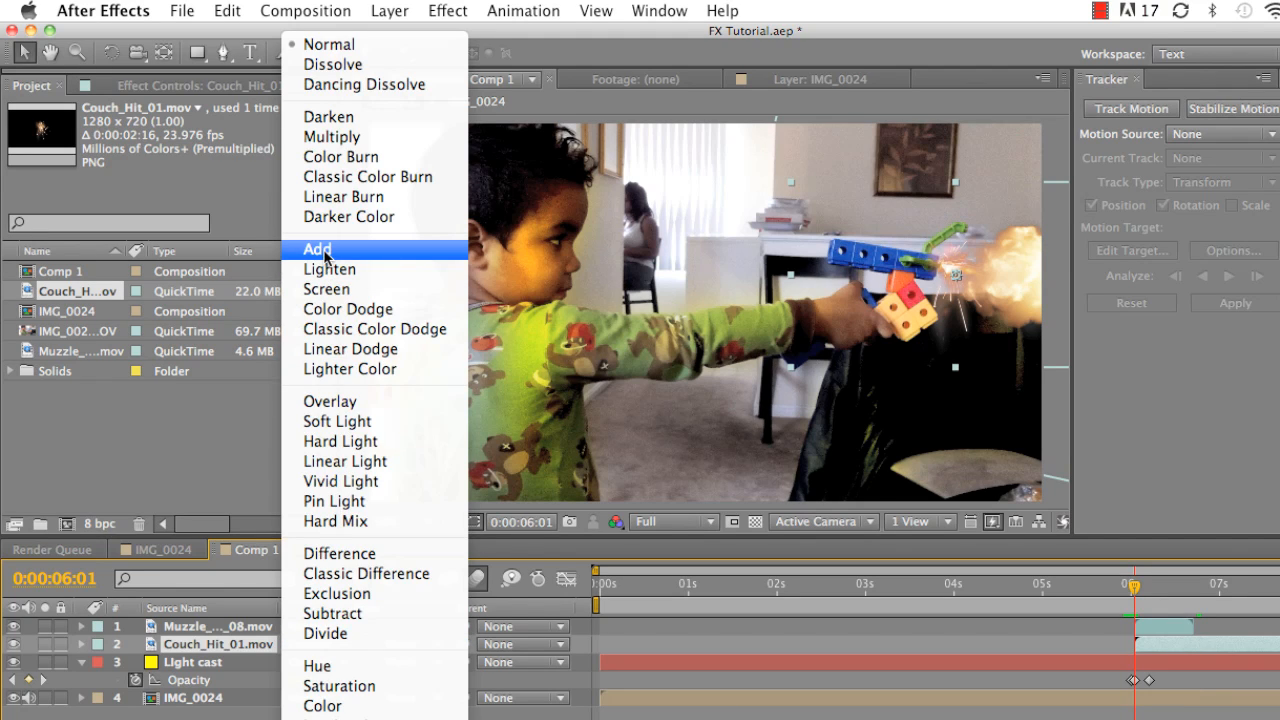
{"action": "left_click", "coordinate": [316, 248]}
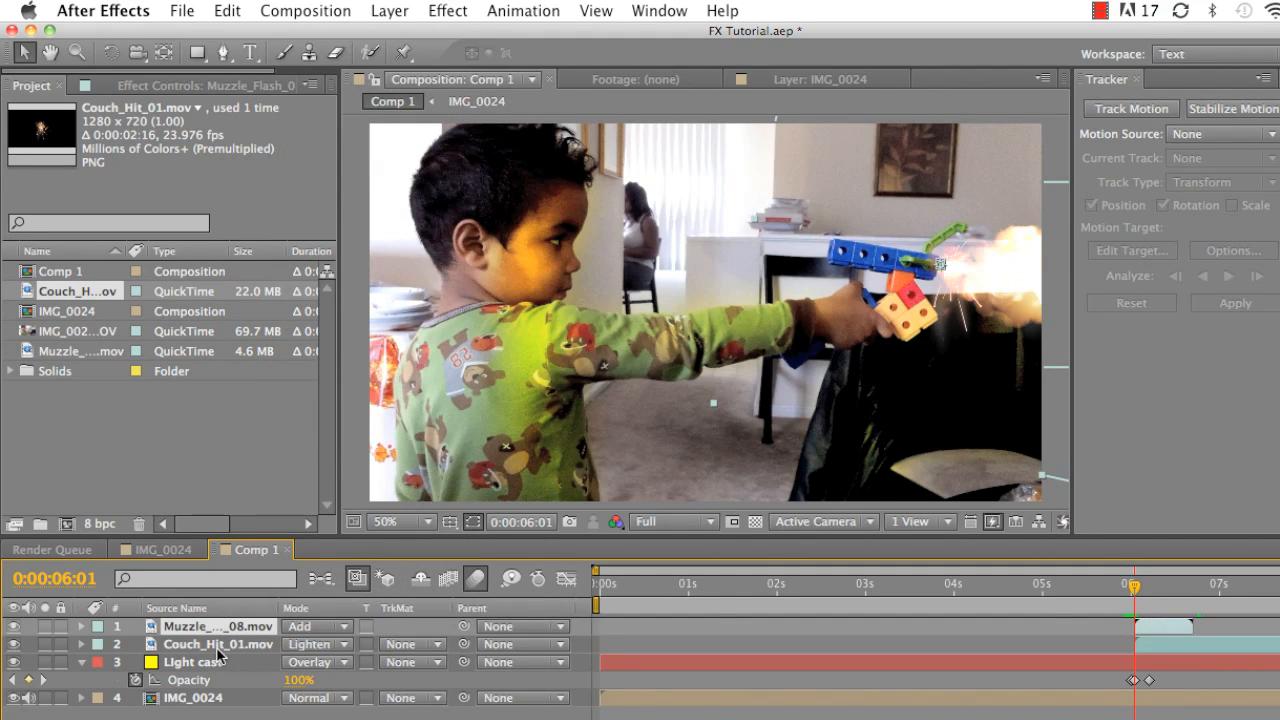
Compare the light cast in Normal, then restore its Overlay blend mode.
{"action": "left_click", "coordinate": [312, 660]}
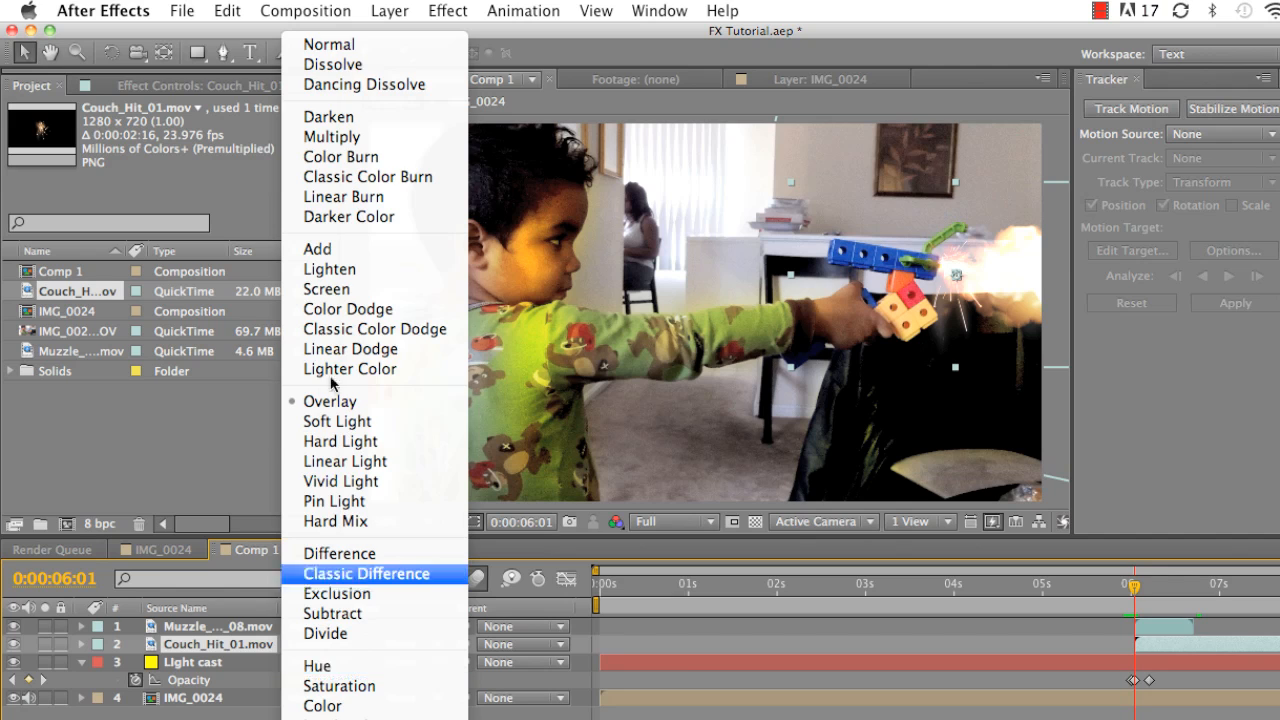
{"action": "mouse_move", "coordinate": [360, 50]}
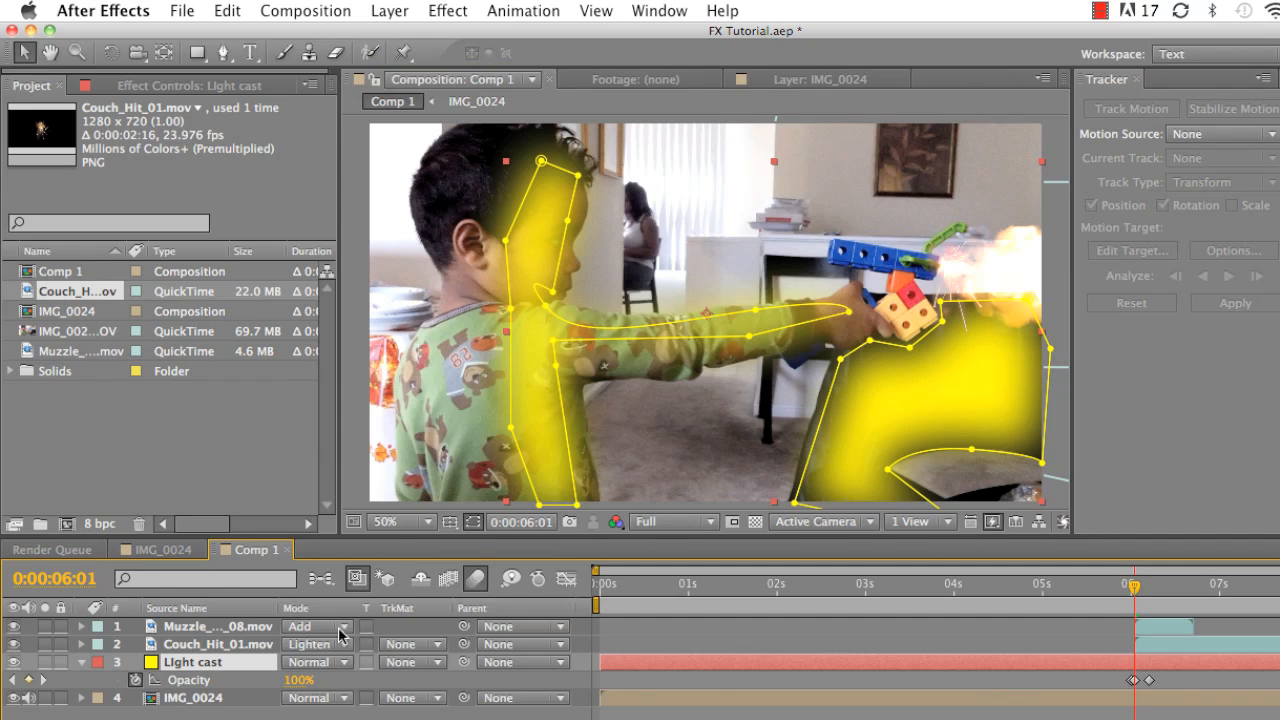
{"action": "left_click", "coordinate": [344, 626]}
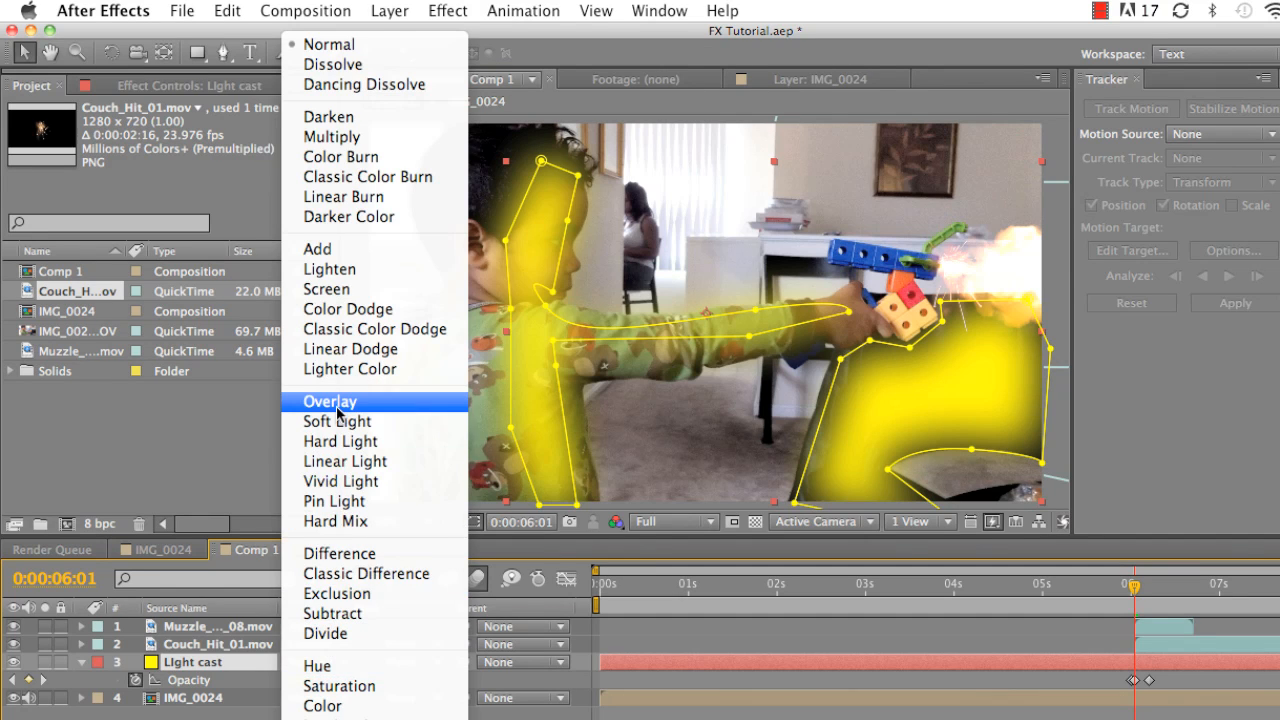
{"action": "left_click", "coordinate": [330, 400]}
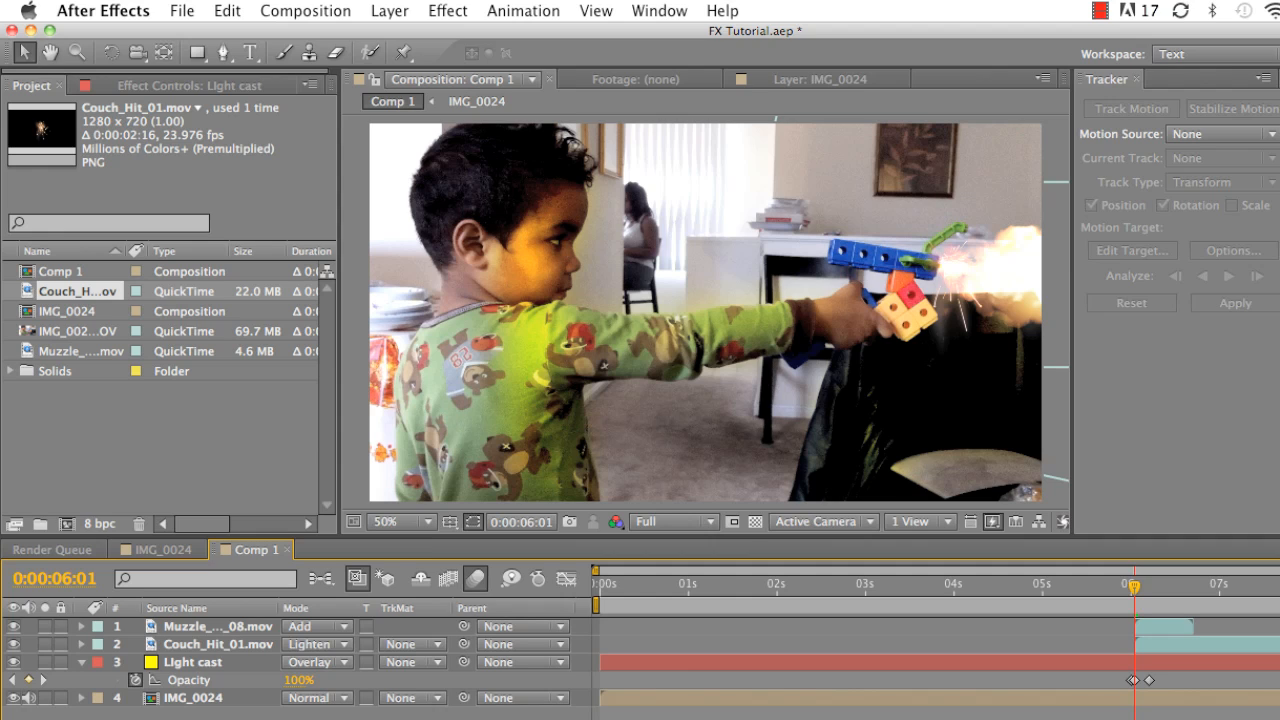
{"action": "mouse_move", "coordinate": [880, 700]}
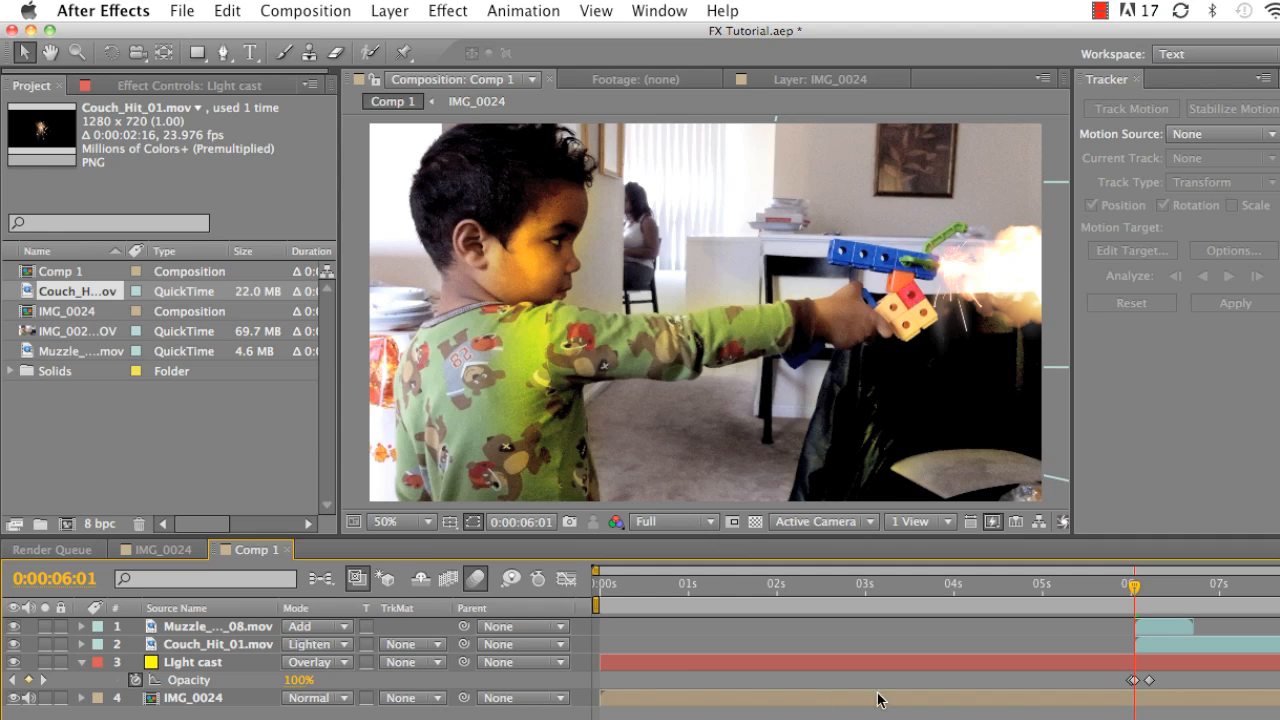
{"action": "mouse_move", "coordinate": [882, 160]}
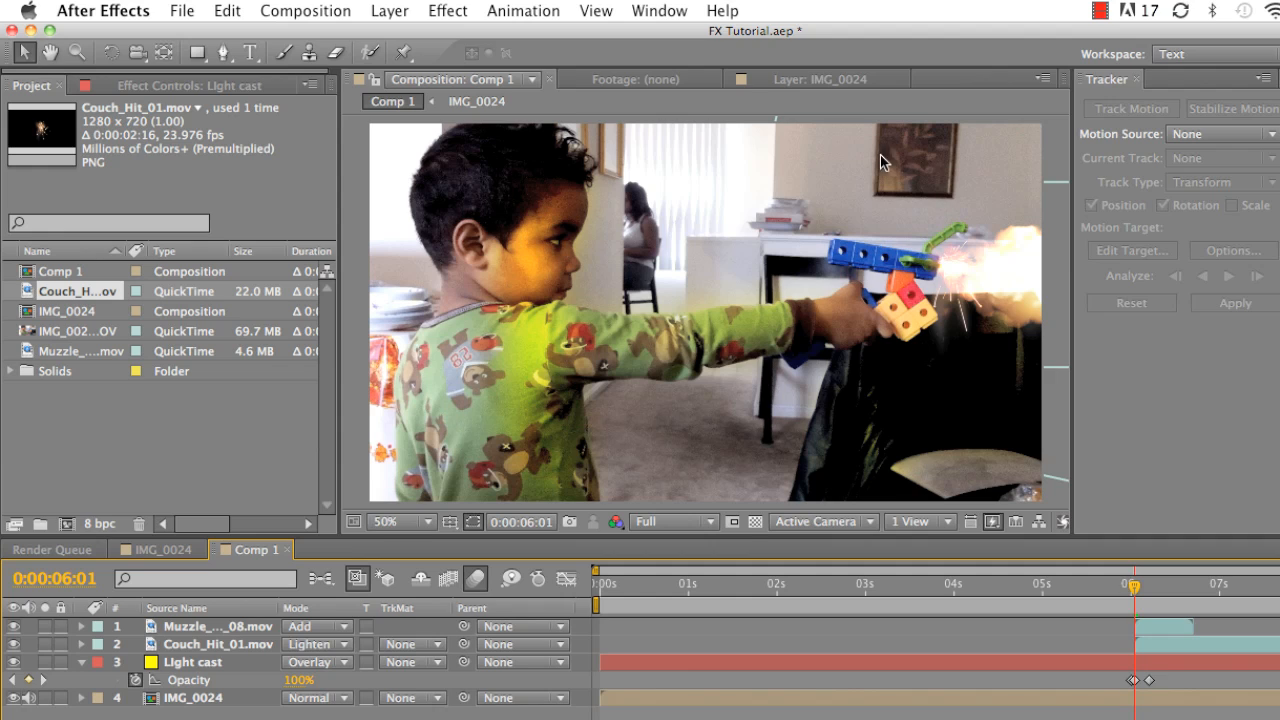
{"action": "mouse_move", "coordinate": [864, 262]}
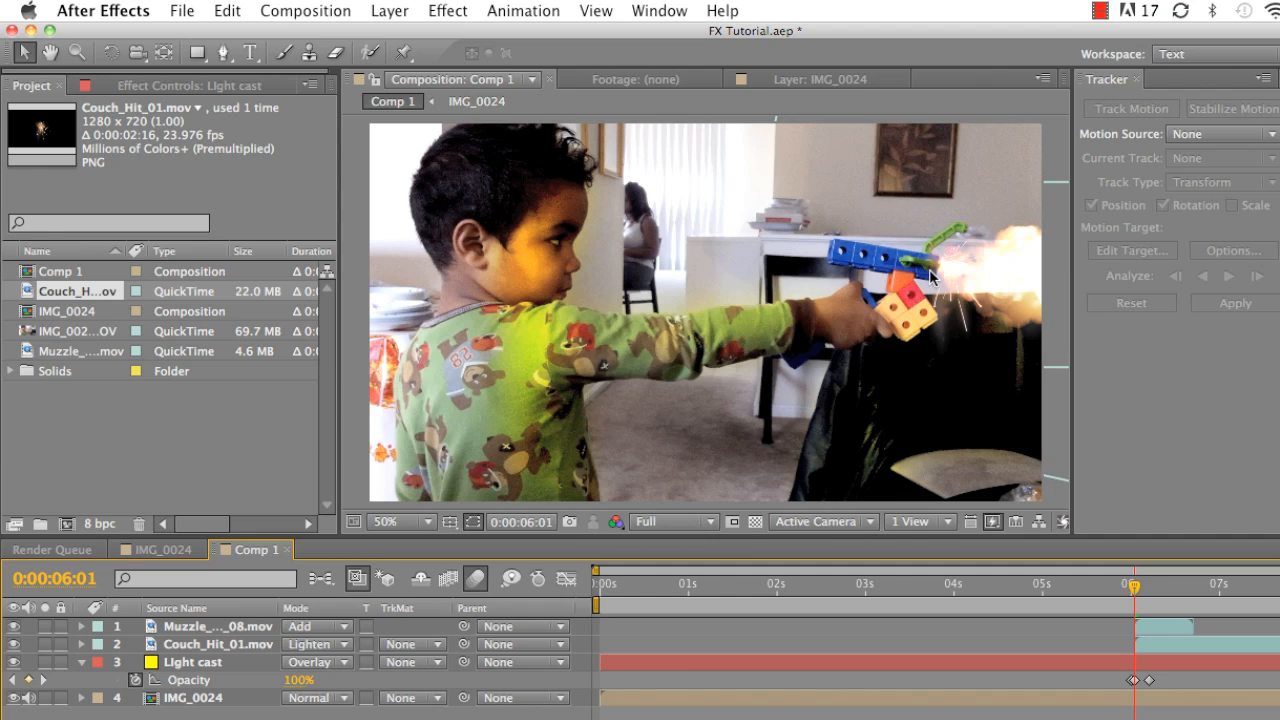
{"action": "mouse_move", "coordinate": [926, 276]}
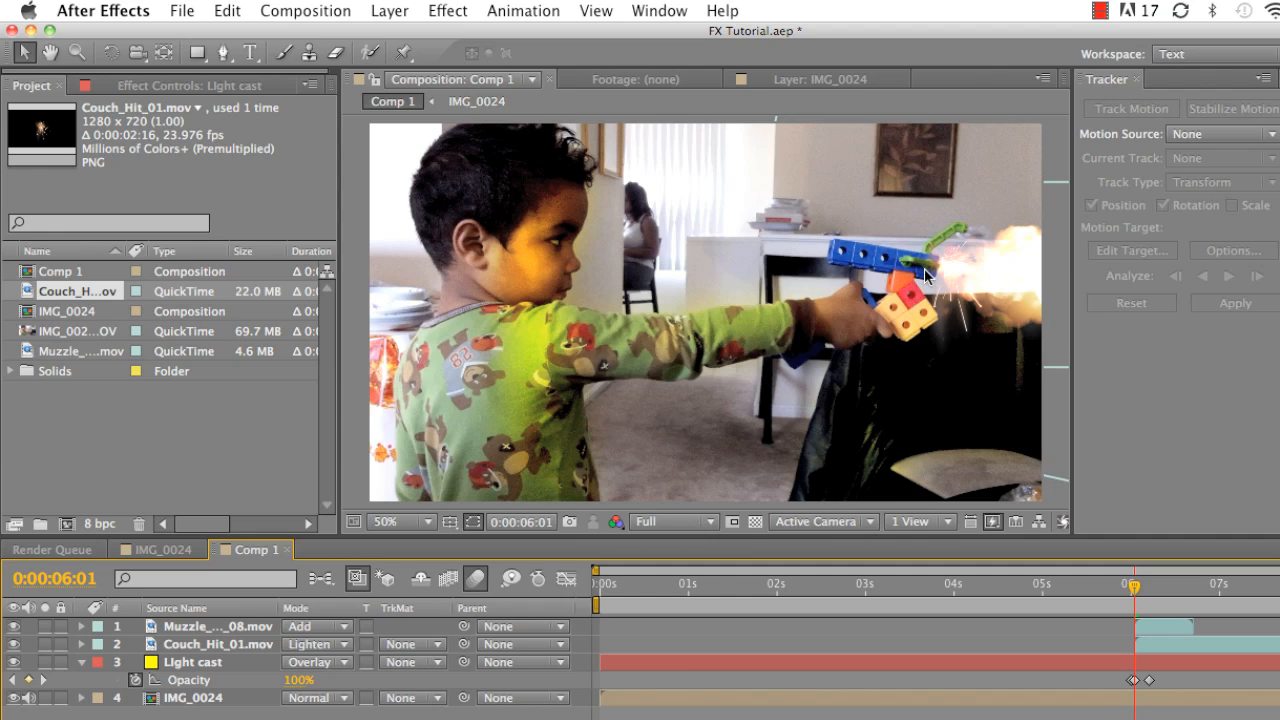